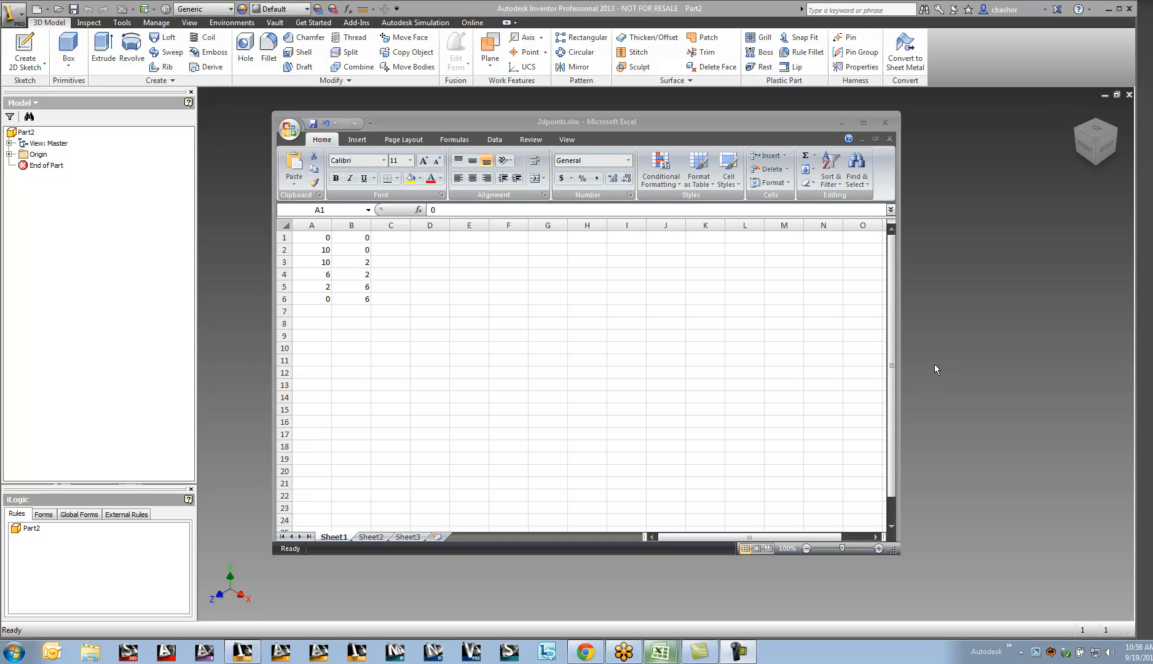
mouse_move(737, 353)
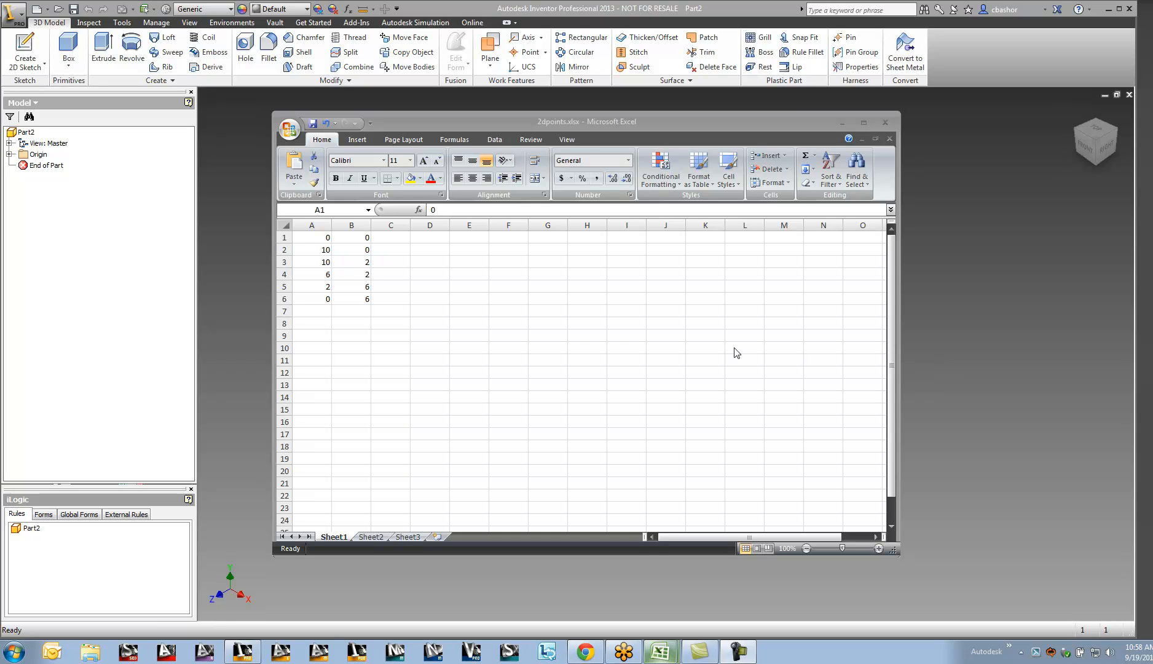
mouse_move(352, 274)
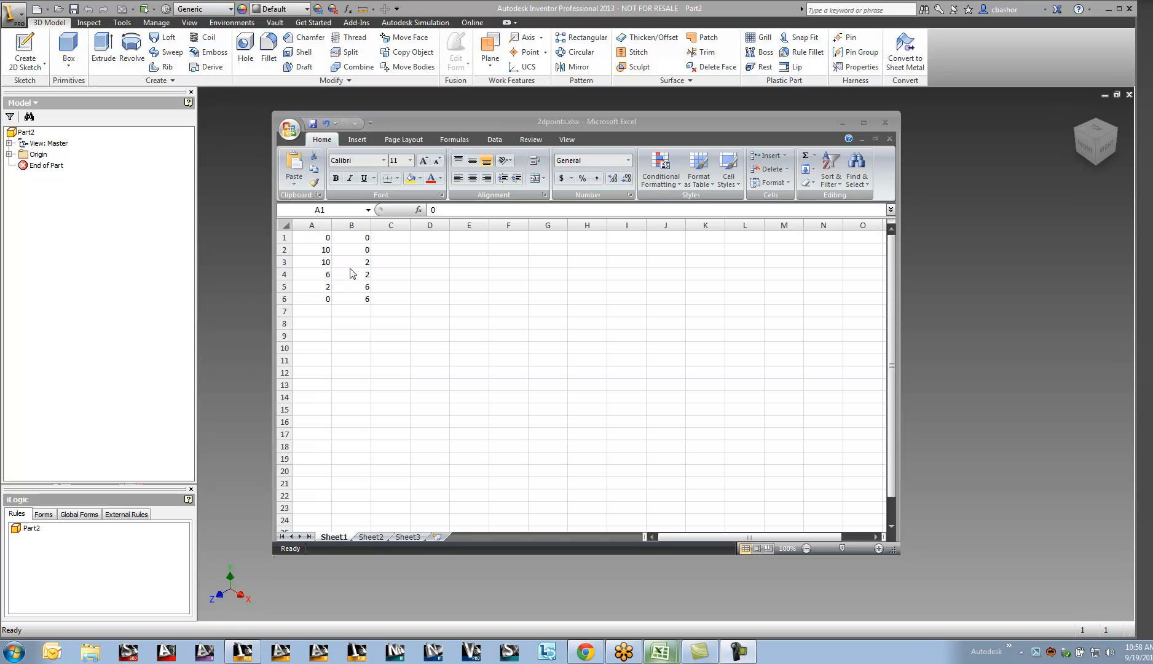
mouse_move(329, 331)
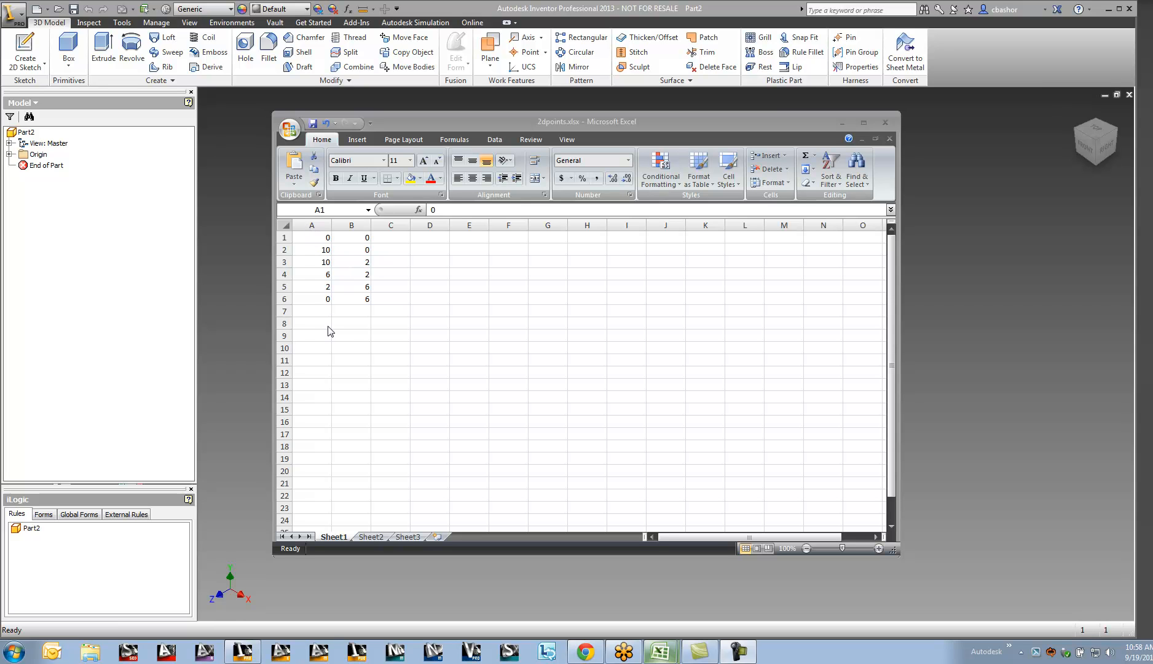
mouse_move(316, 235)
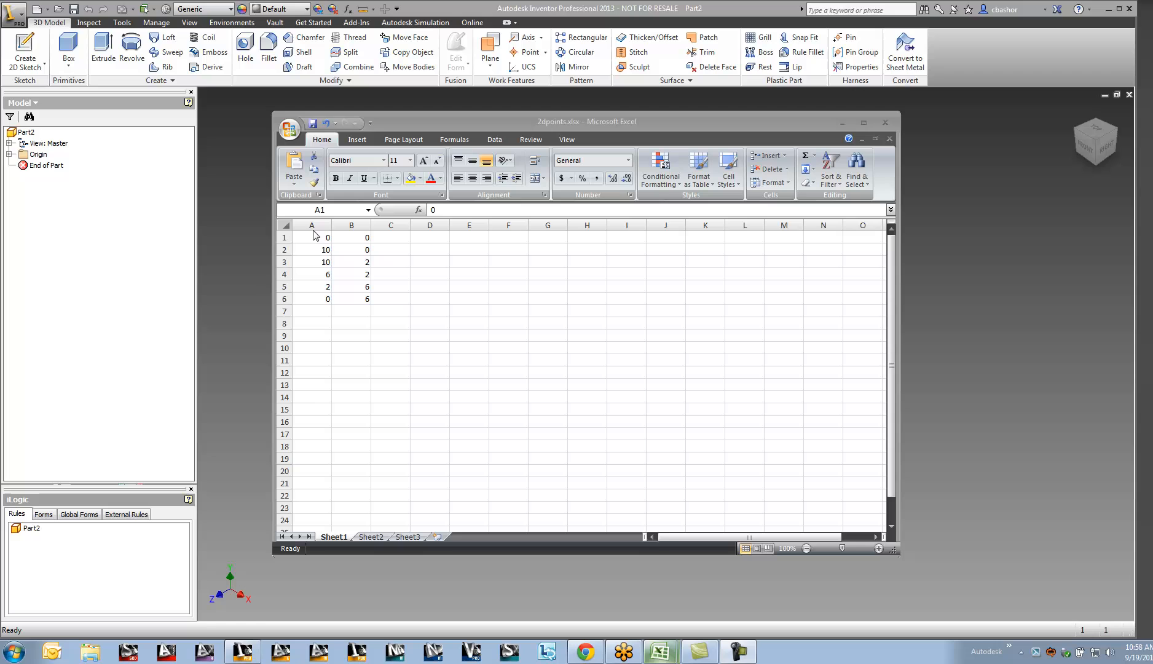
mouse_move(318, 242)
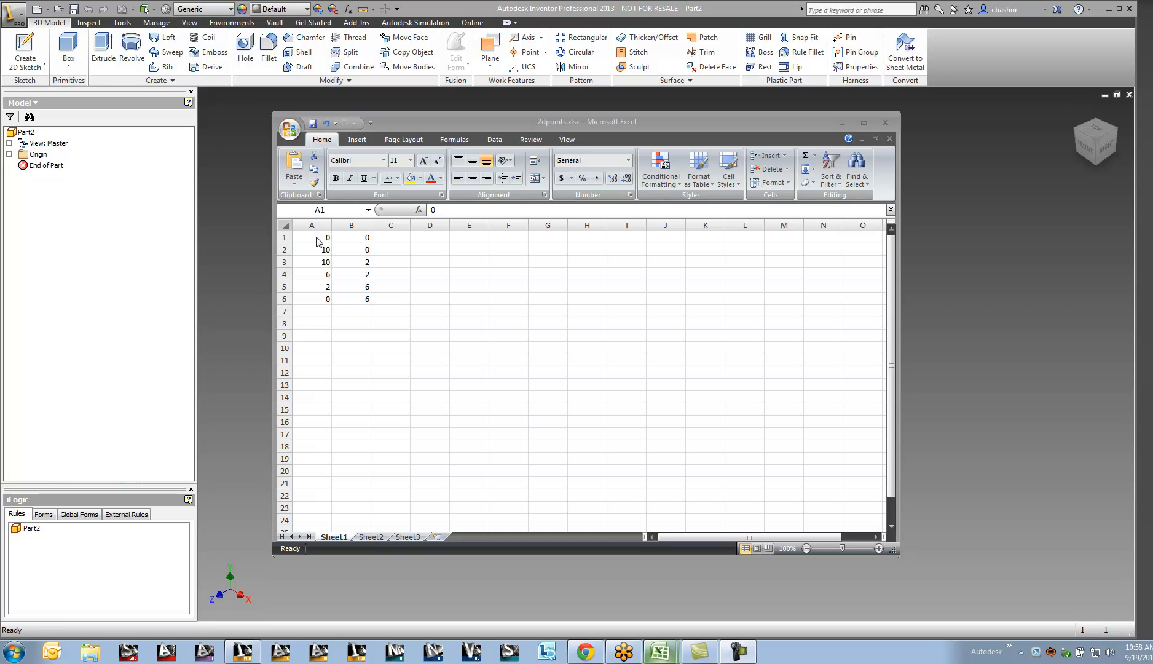
mouse_move(352, 235)
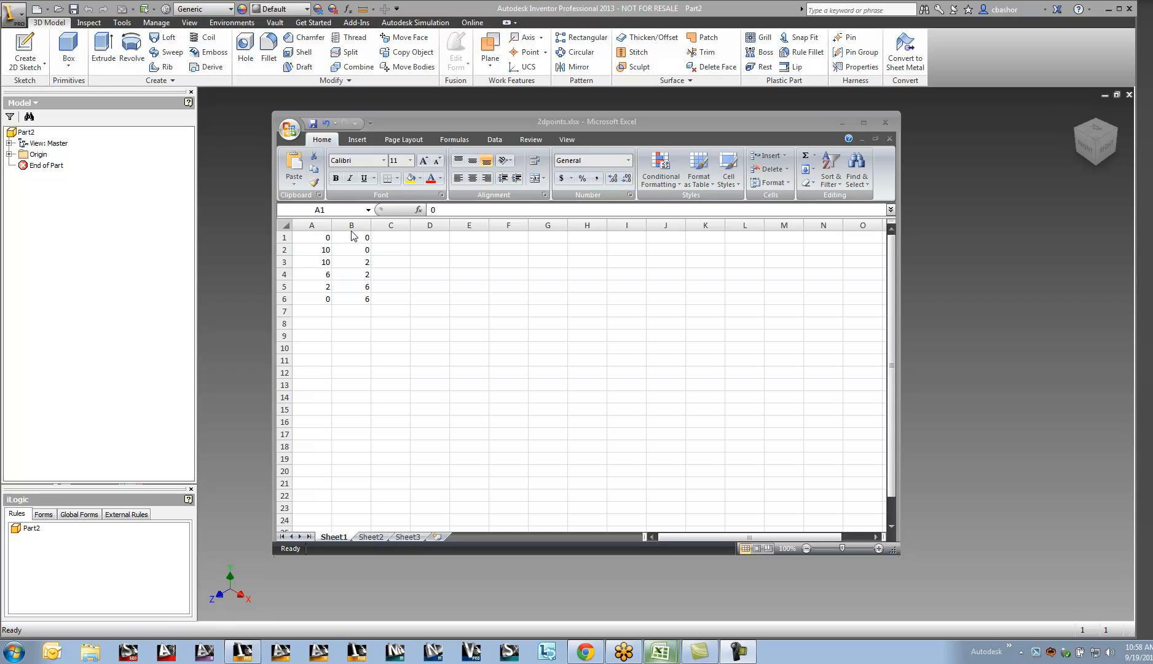
mouse_move(356, 301)
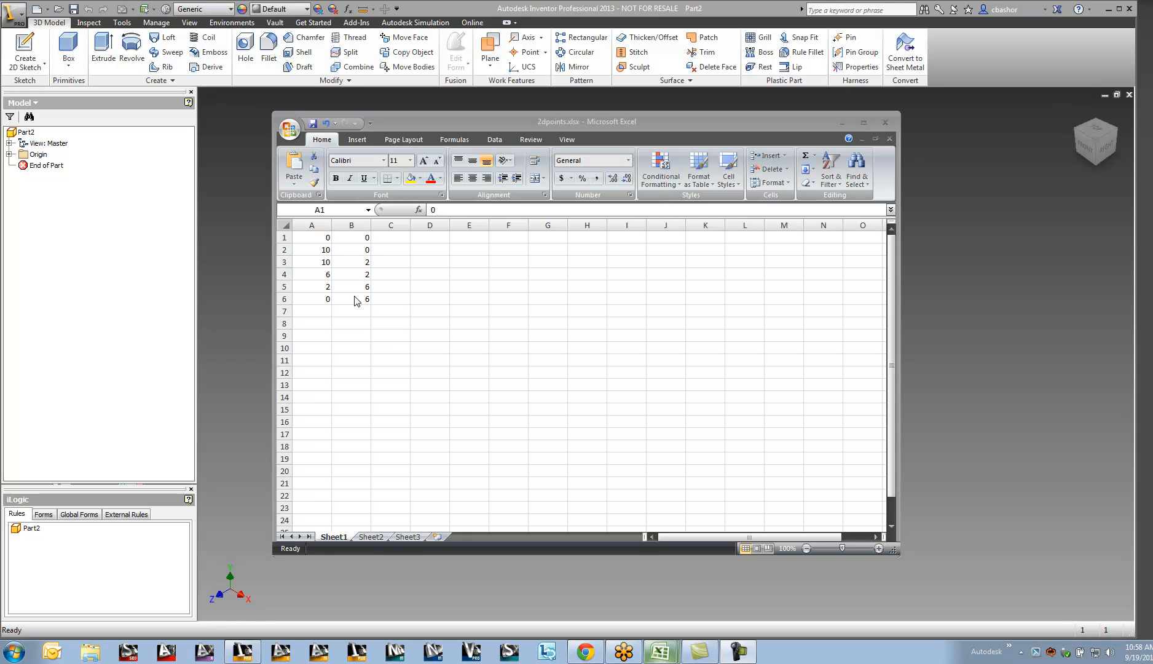
Note the X and Y columns, then open a new sketch on the XY plane
left_click(312, 237)
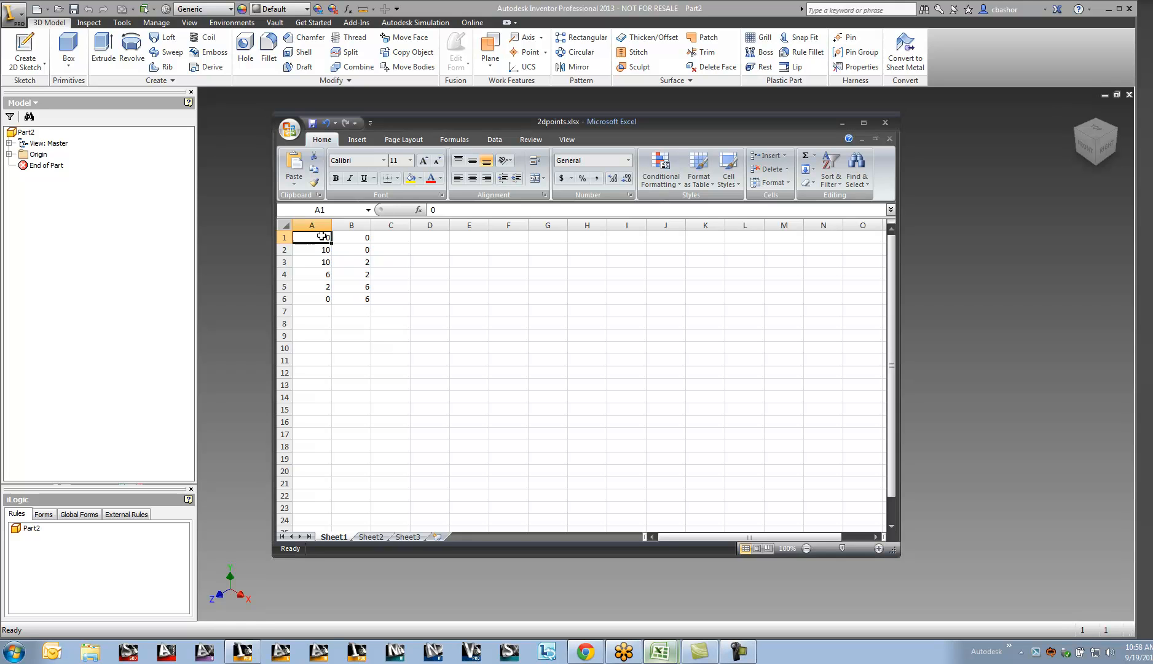
left_click(351, 236)
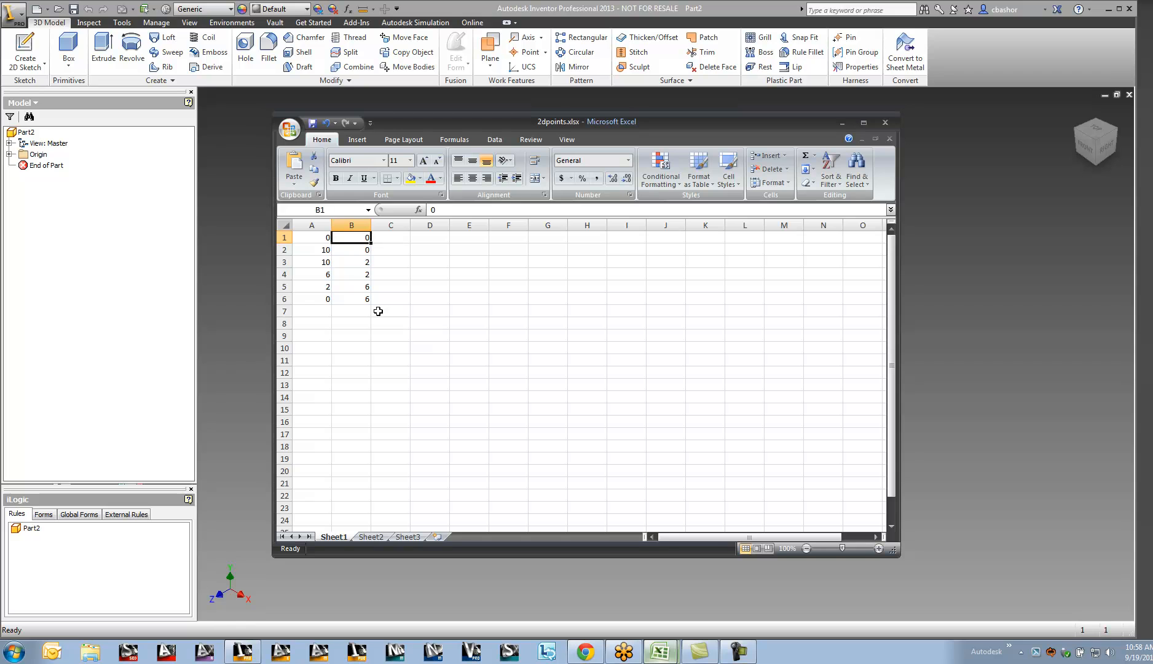
mouse_move(334, 246)
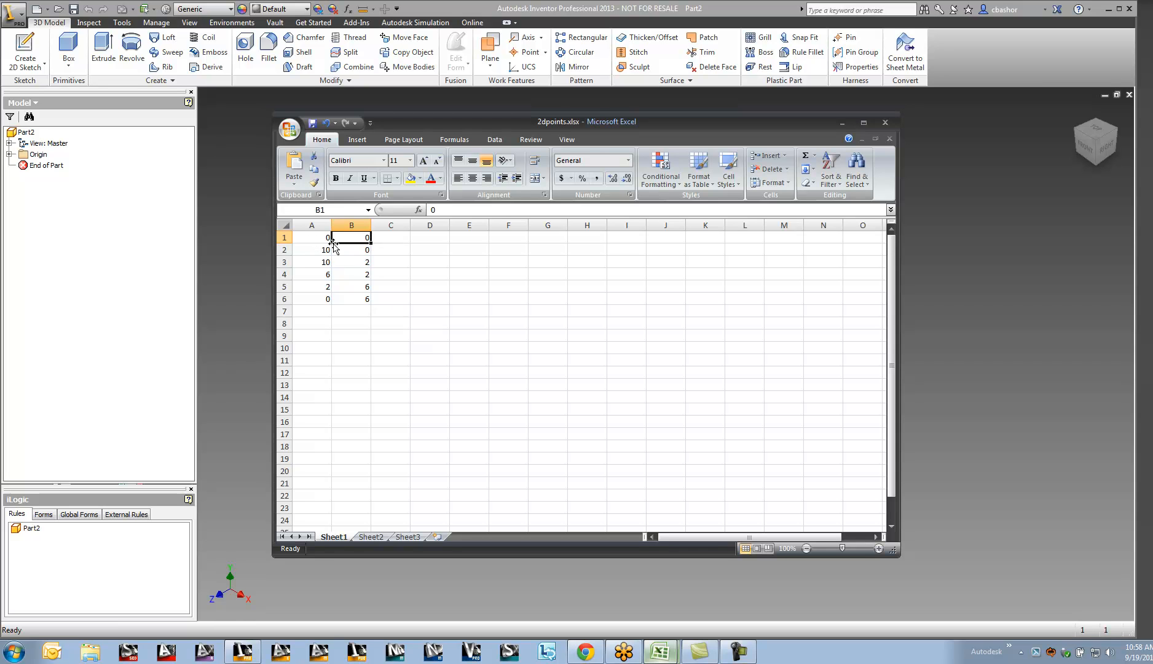
mouse_move(342, 241)
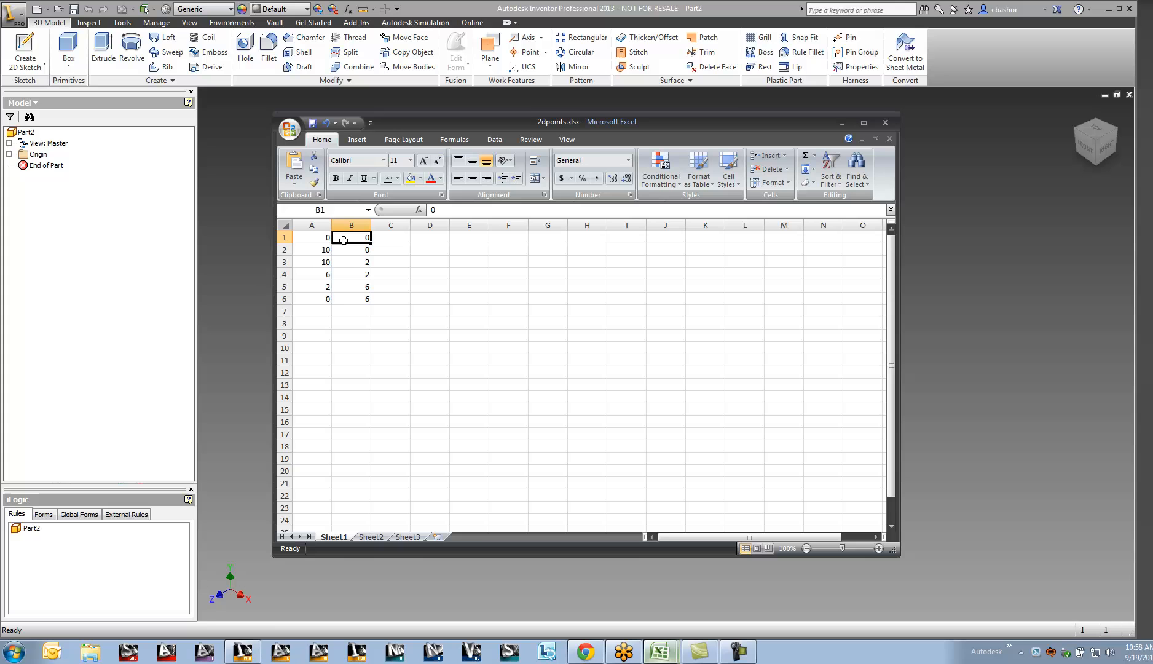
mouse_move(355, 322)
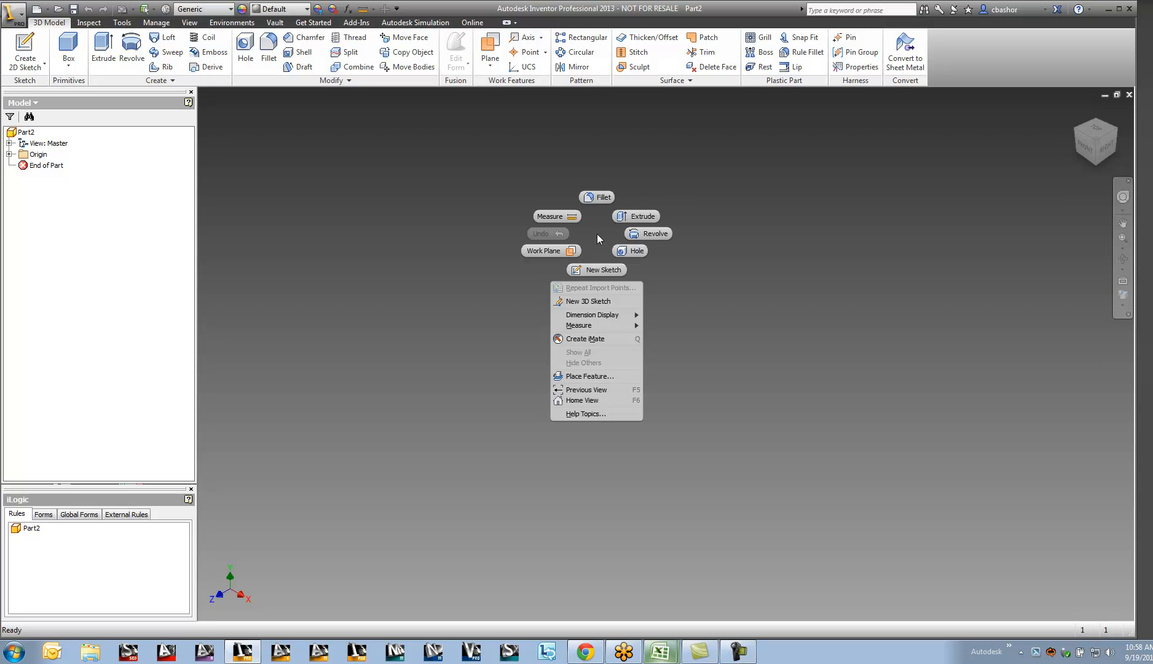
left_click(603, 270)
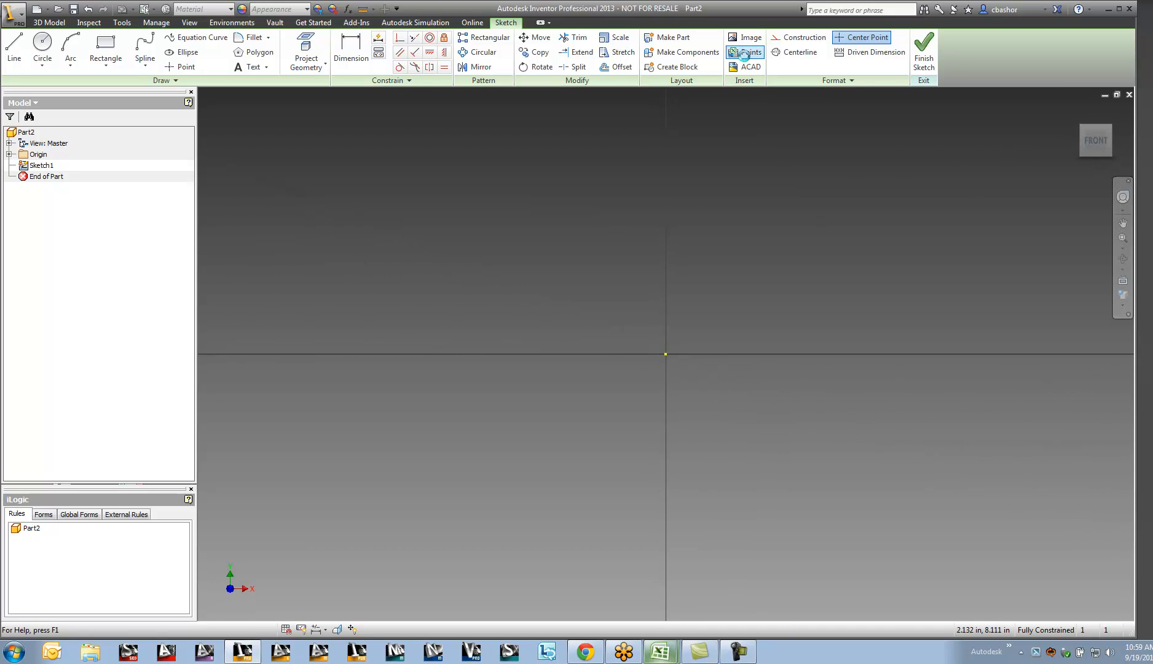
Insert the six points from 2dpoints.xlsx into Sketch1
left_click(745, 52)
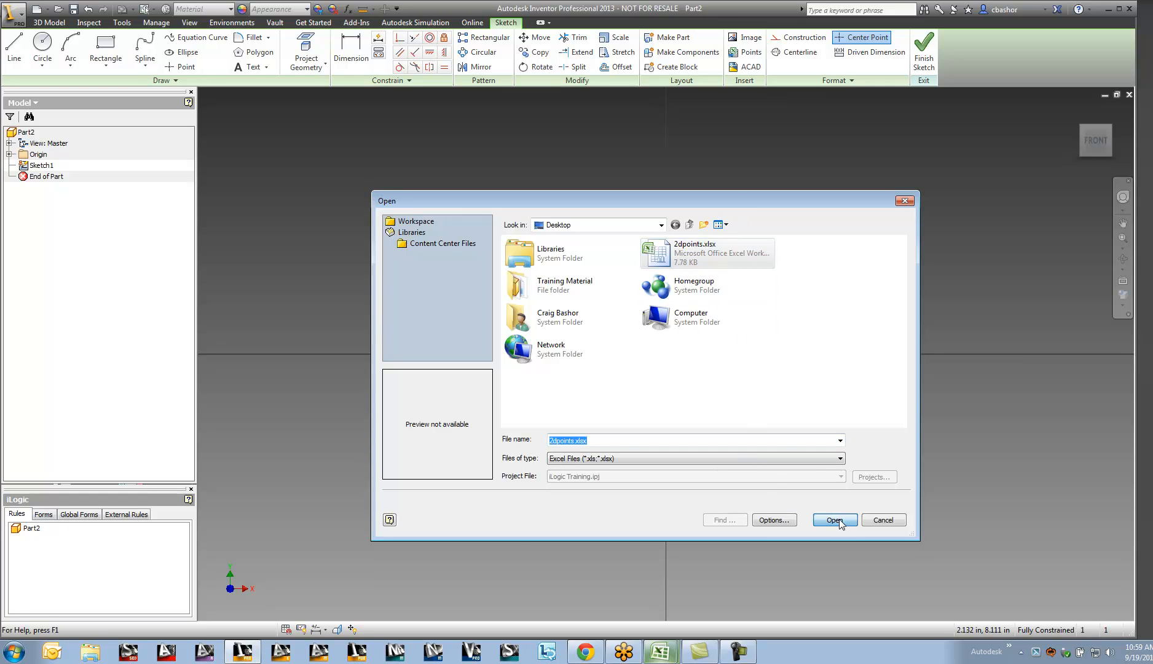
left_click(833, 520)
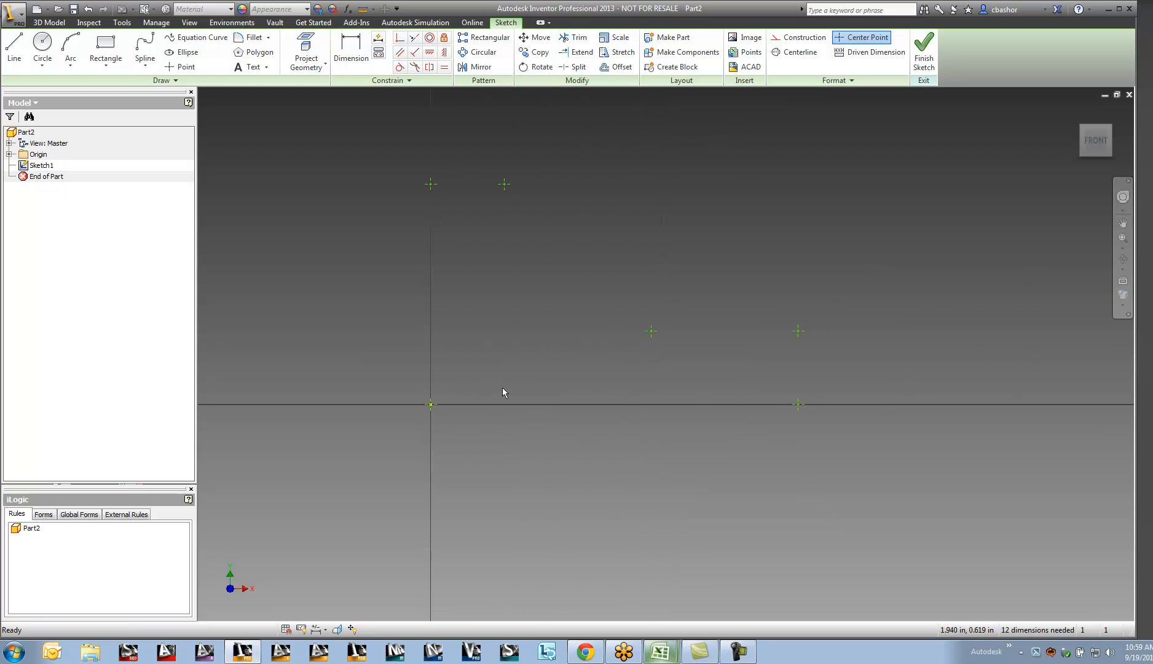
mouse_move(151, 134)
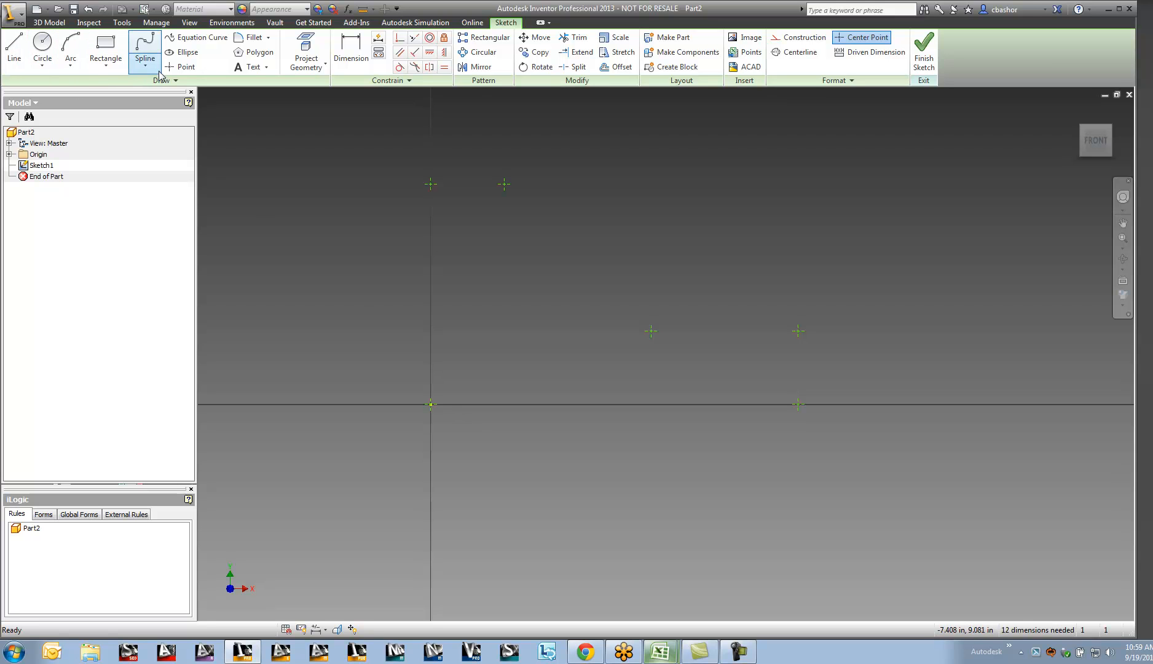
mouse_move(480, 315)
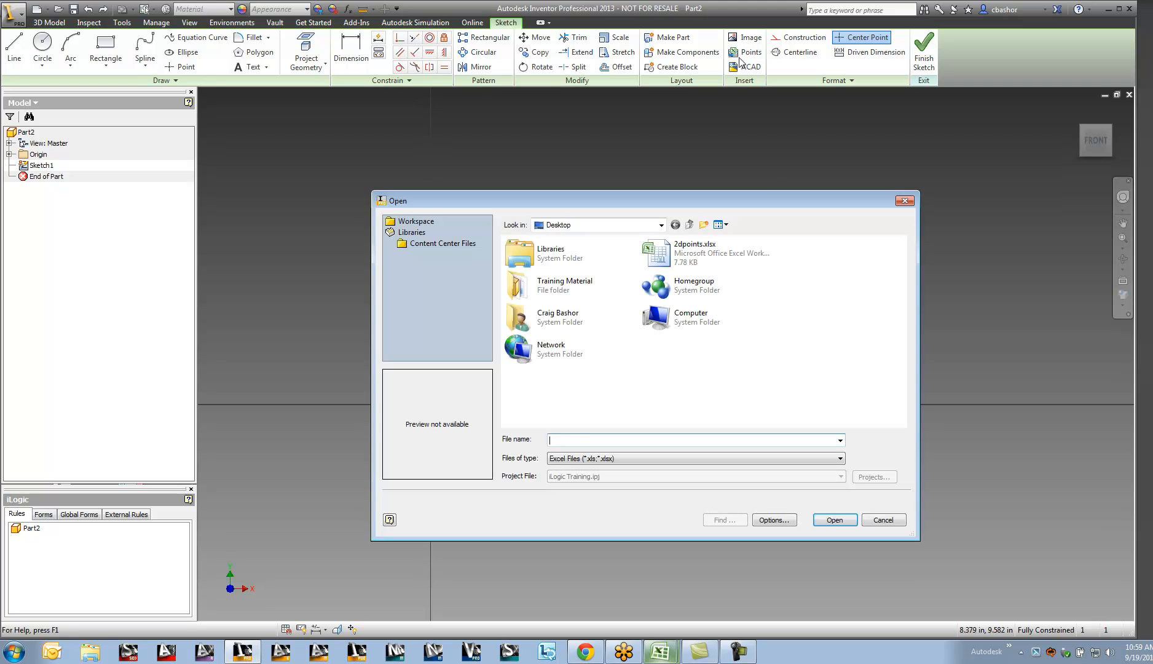
Re-import 2dpoints.xlsx with Create lines for a closed outline, then finish the sketch
left_click(694, 253)
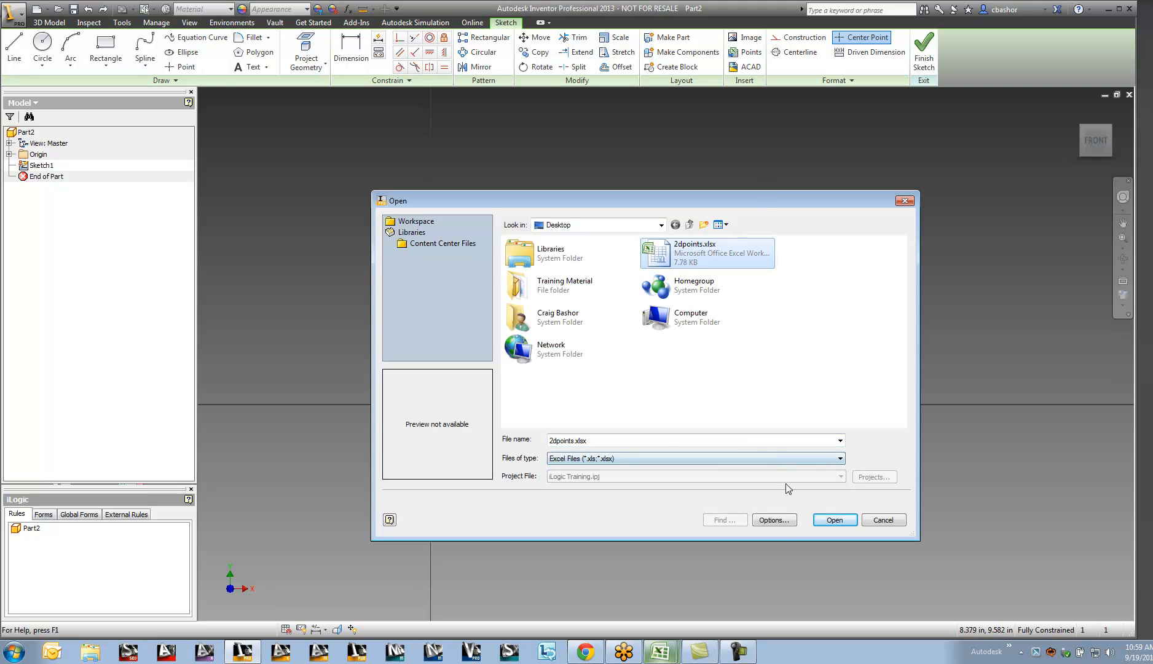
left_click(774, 520)
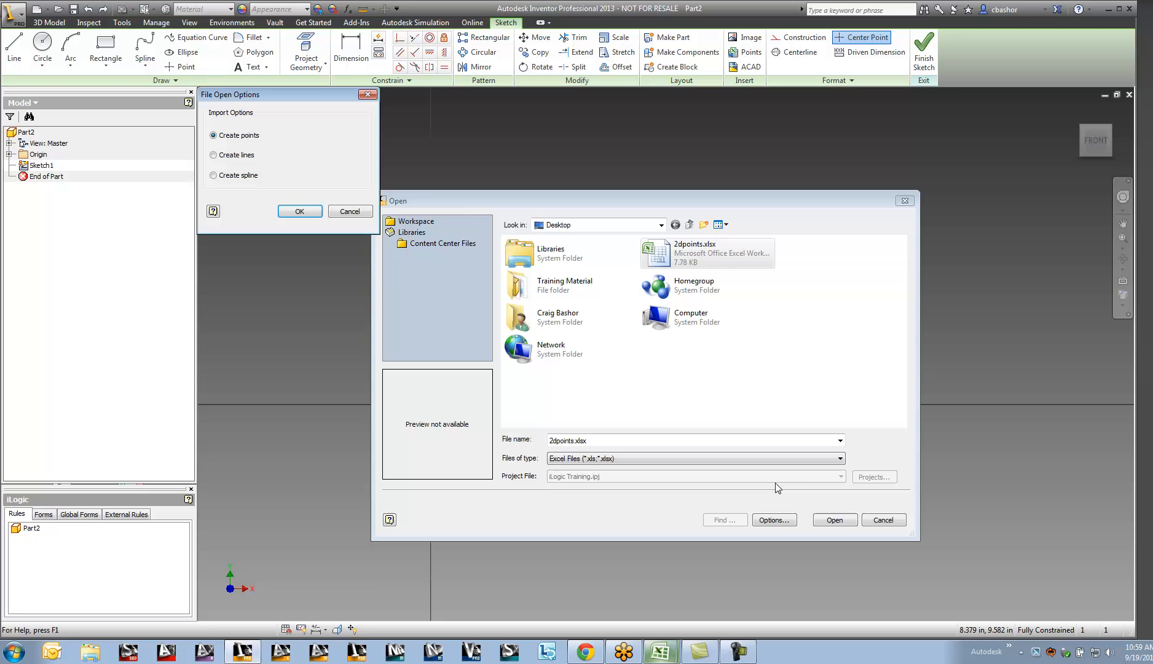
left_click(213, 154)
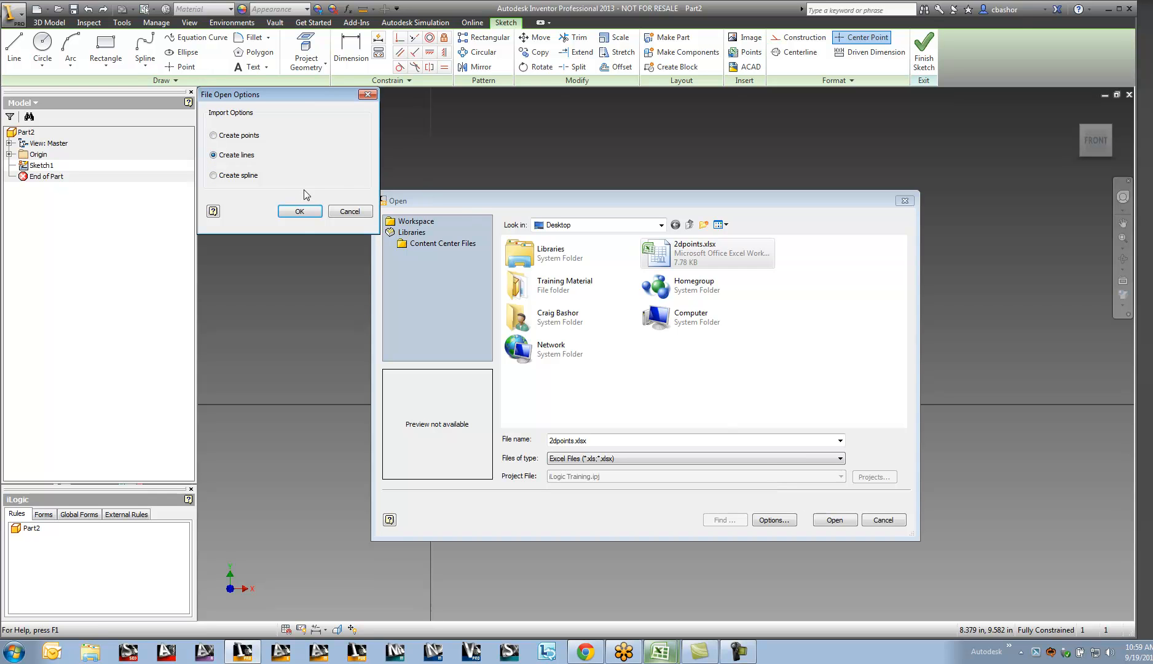
left_click(299, 213)
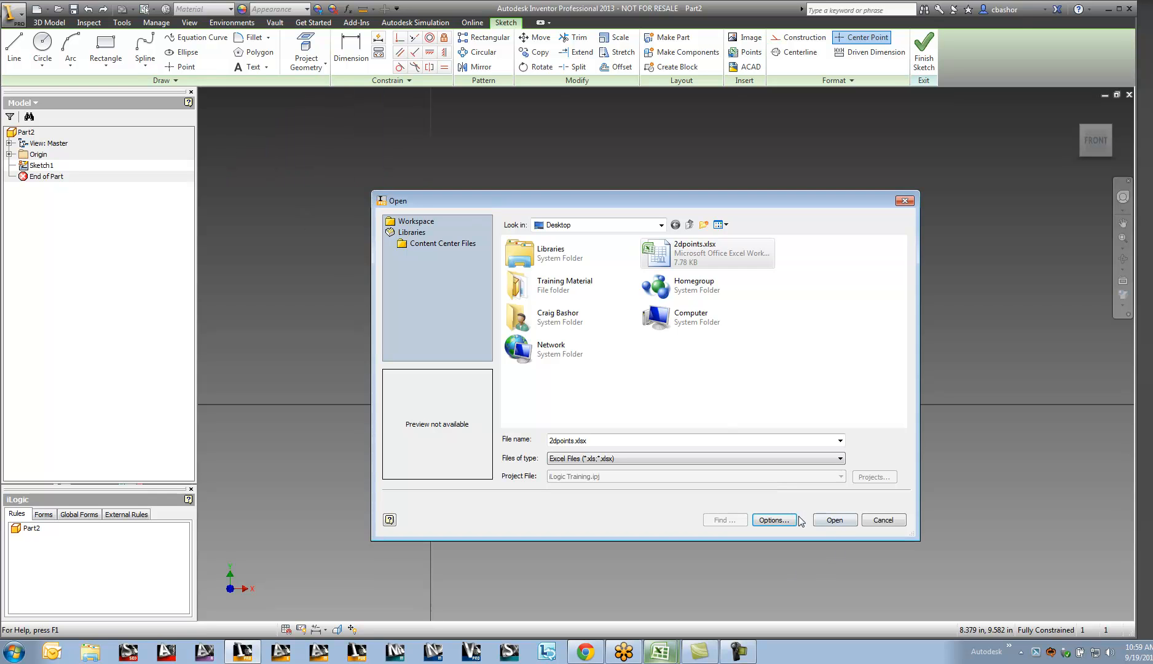
left_click(834, 520)
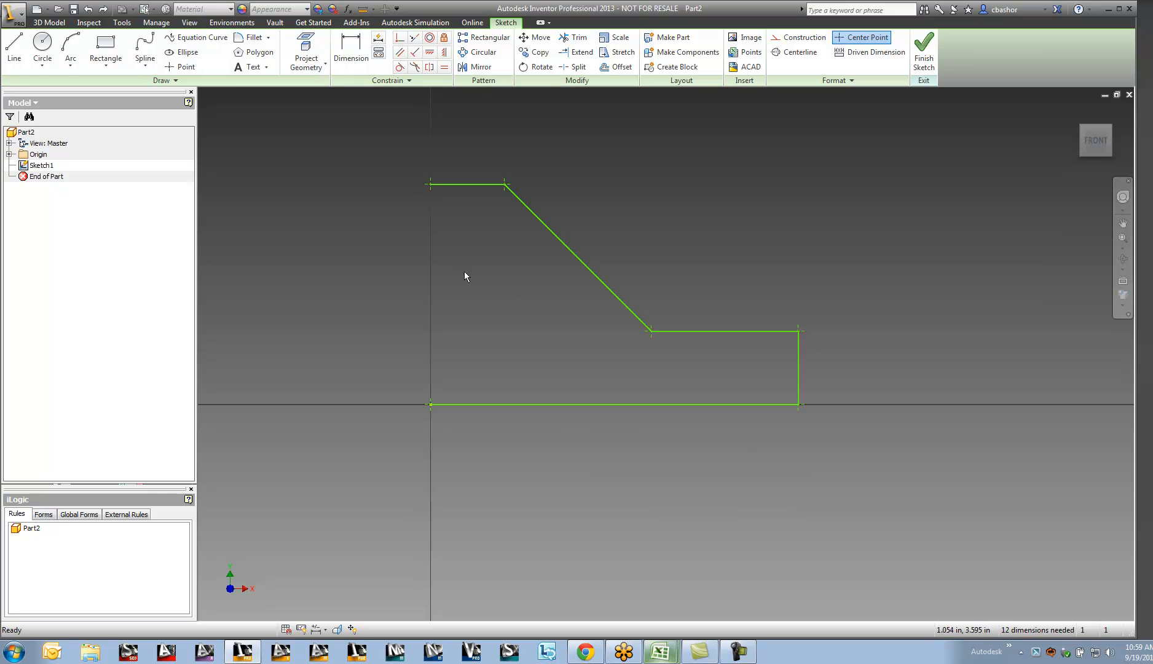
left_click(13, 49)
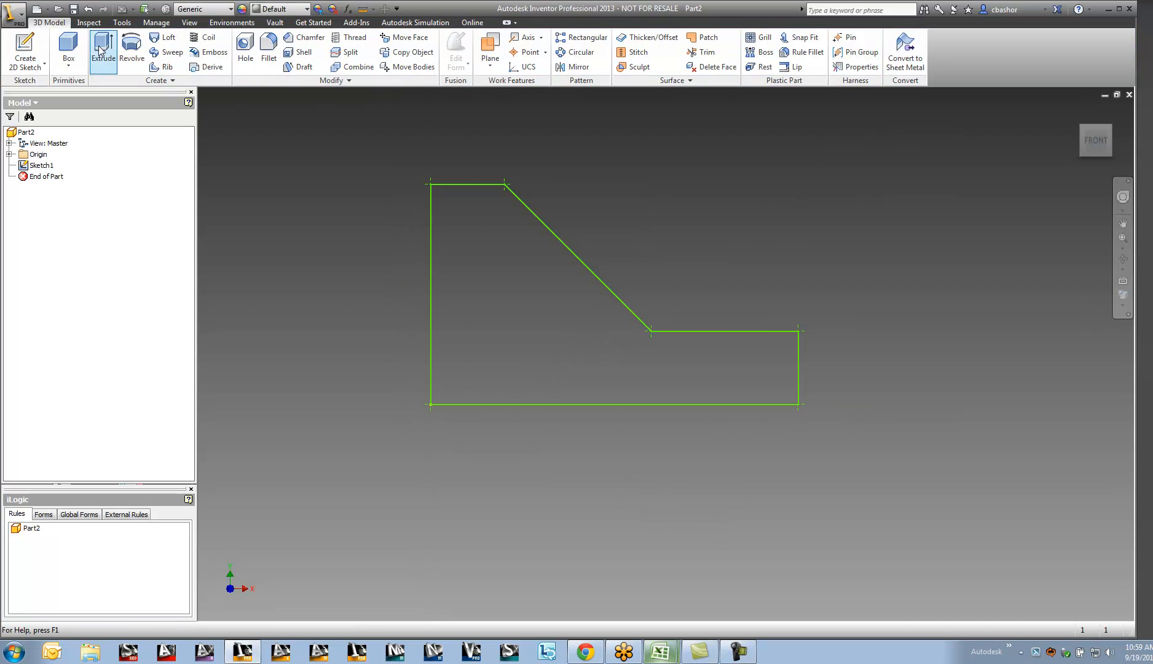
Extrude the profile into Extrusion1, close the part, and create a new Standard.ipt part
left_click(104, 51)
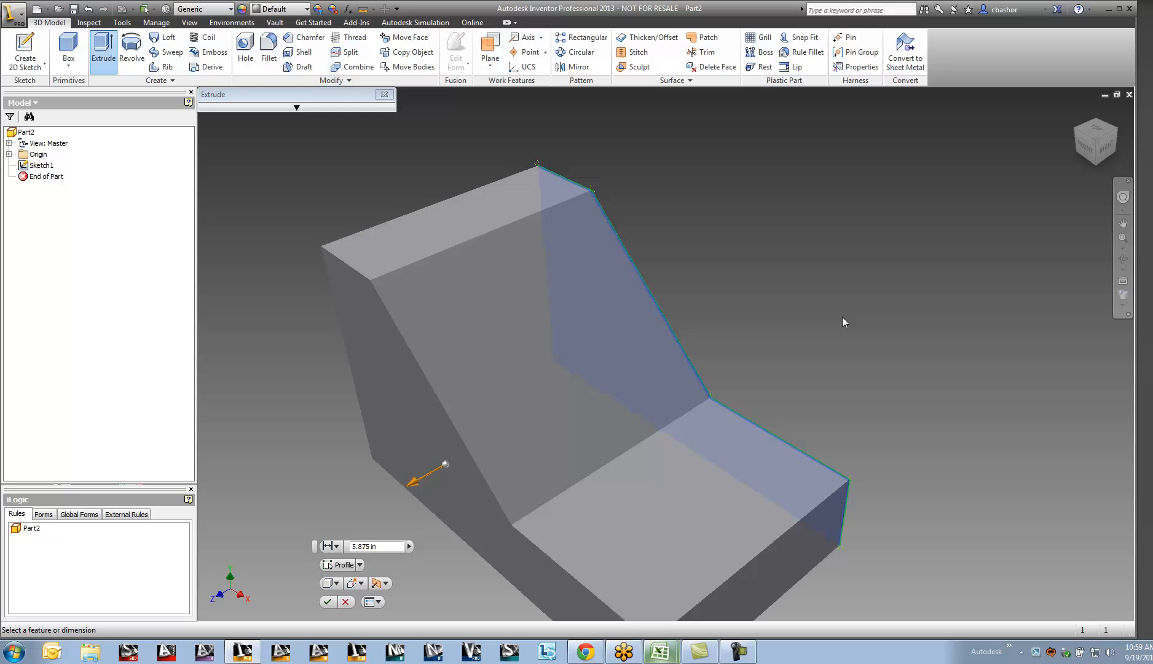
left_click(327, 602)
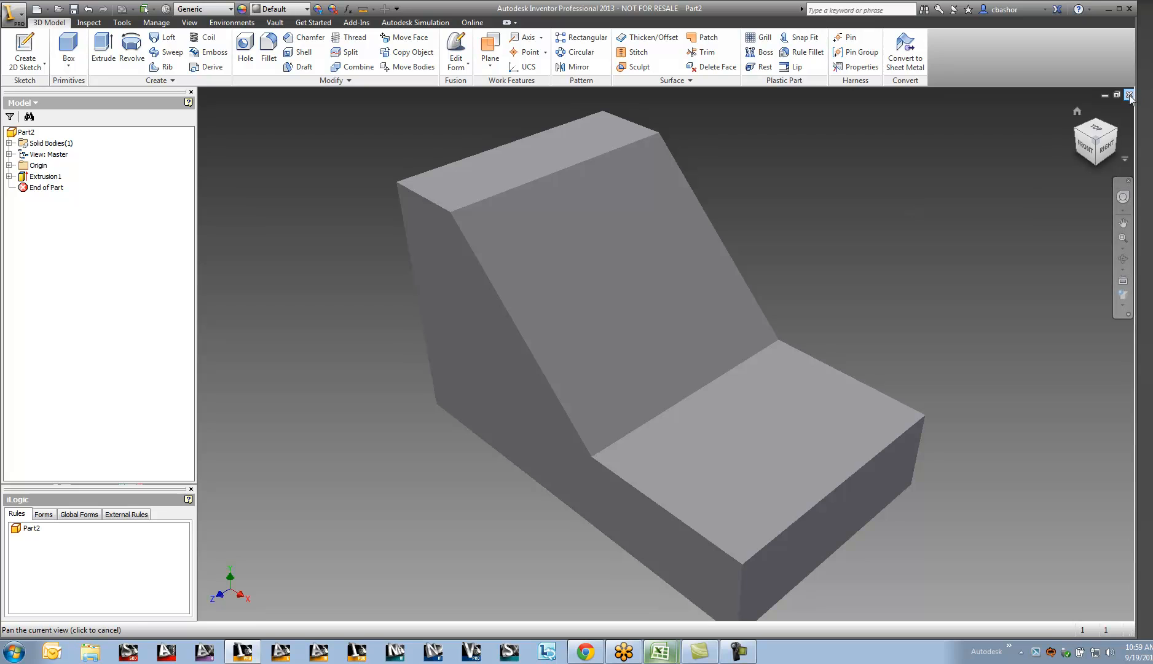
left_click(1130, 96)
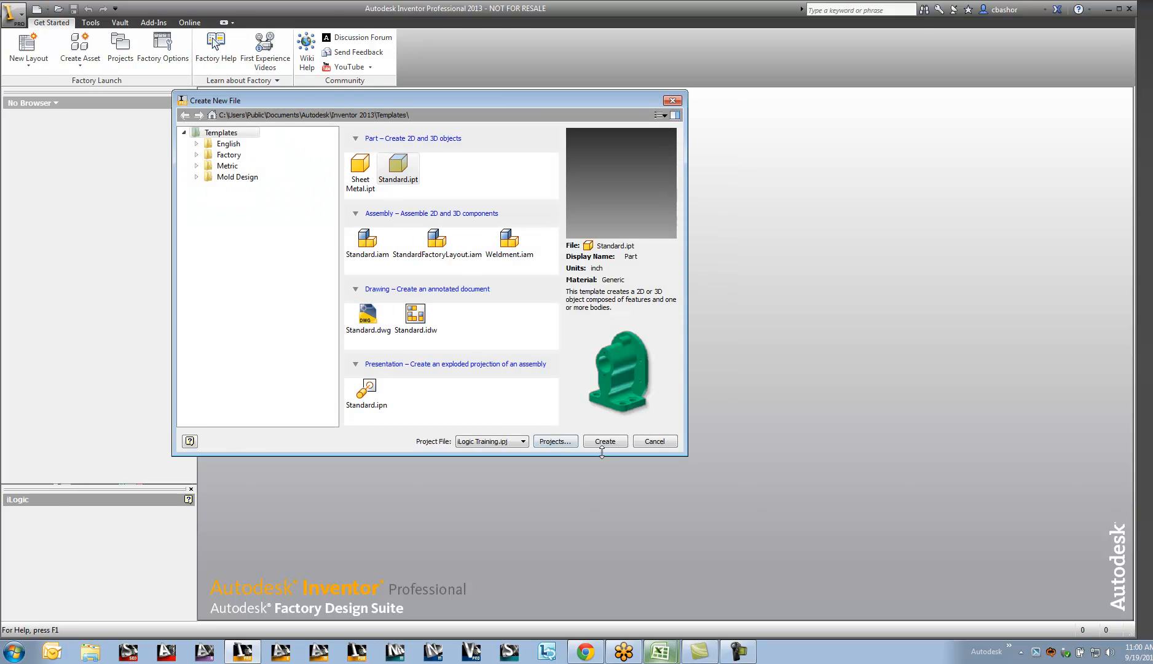
left_click(604, 441)
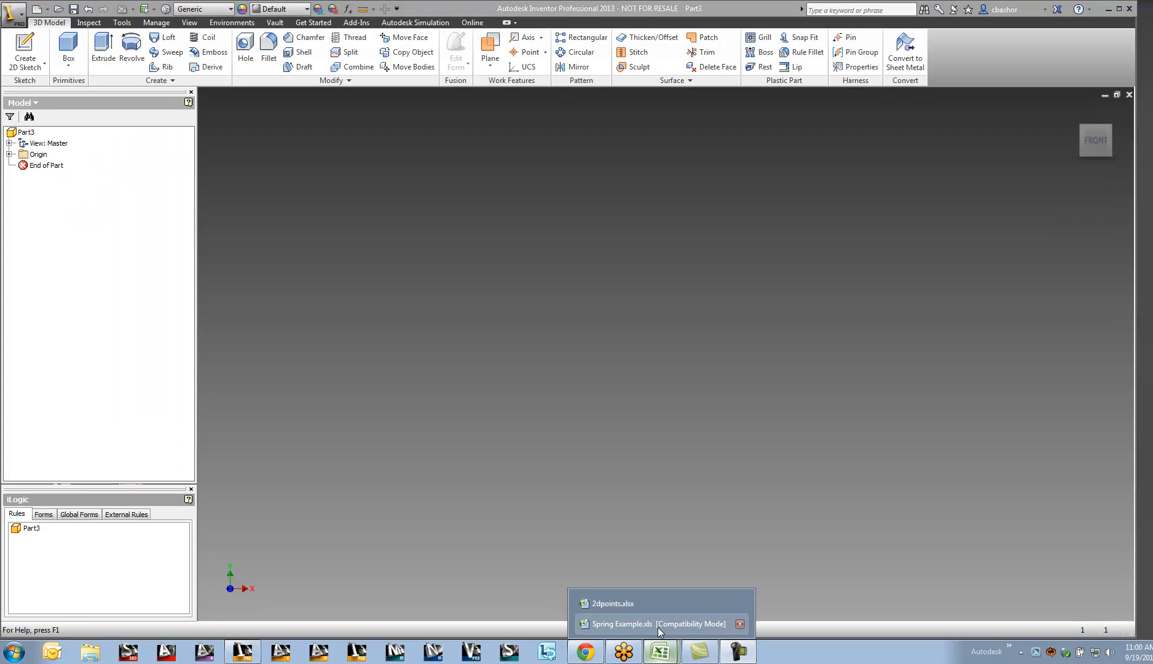
left_click(653, 623)
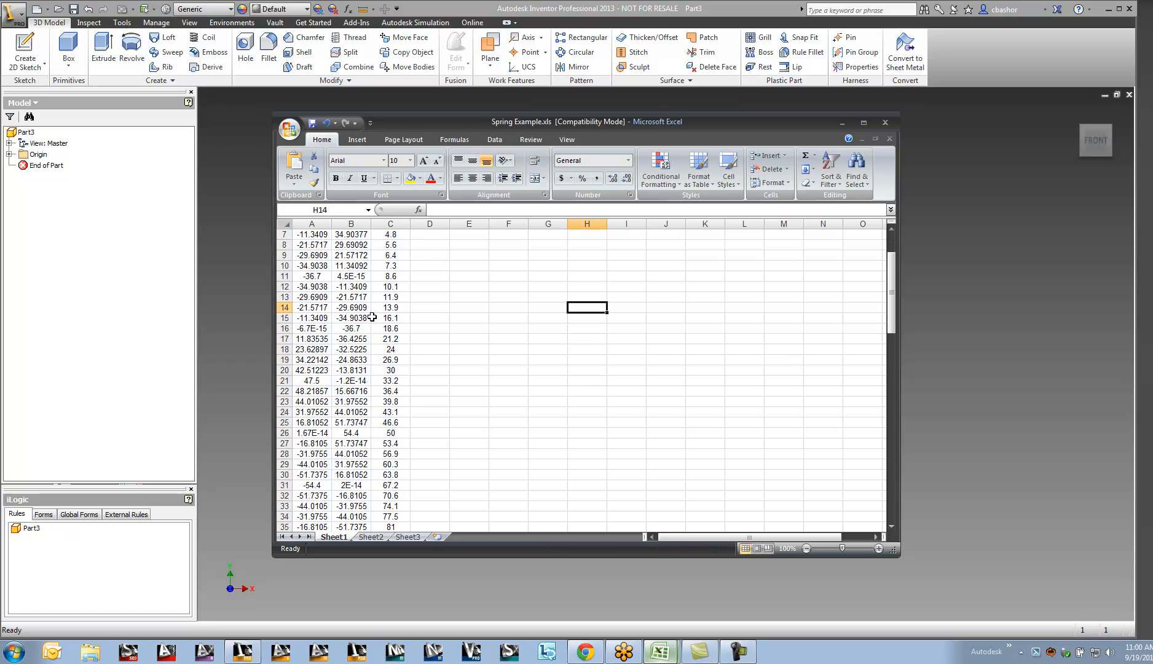
Scroll through the Spring Example XYZ coordinate rows, then close Excel
scroll("down", 3)
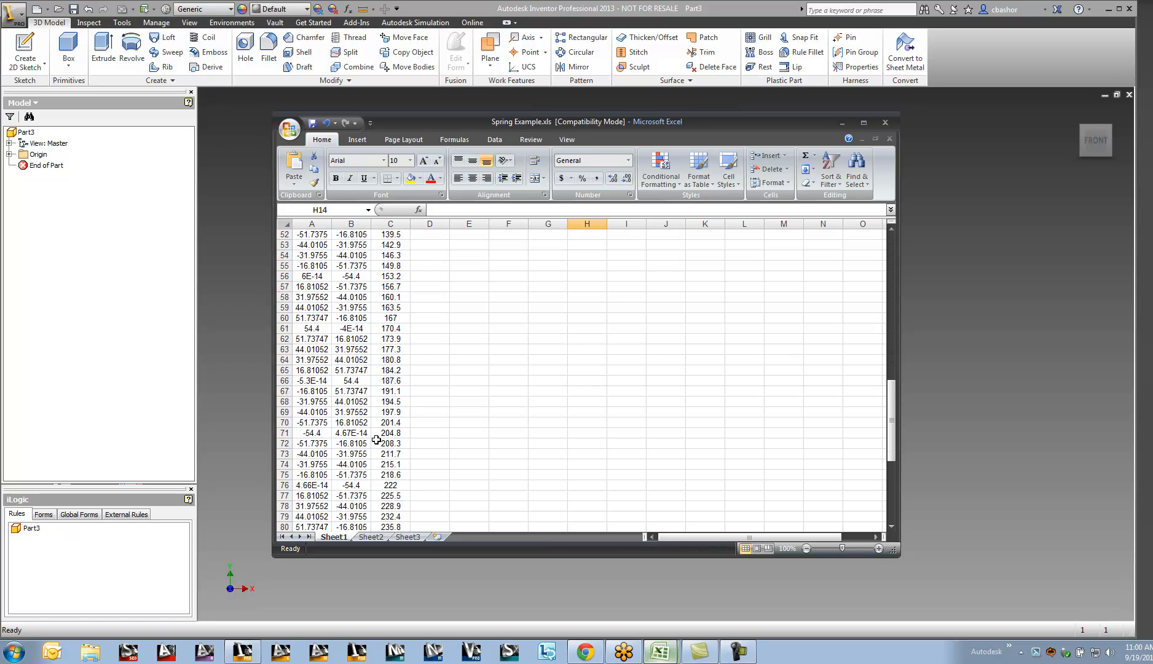
scroll("up", 3)
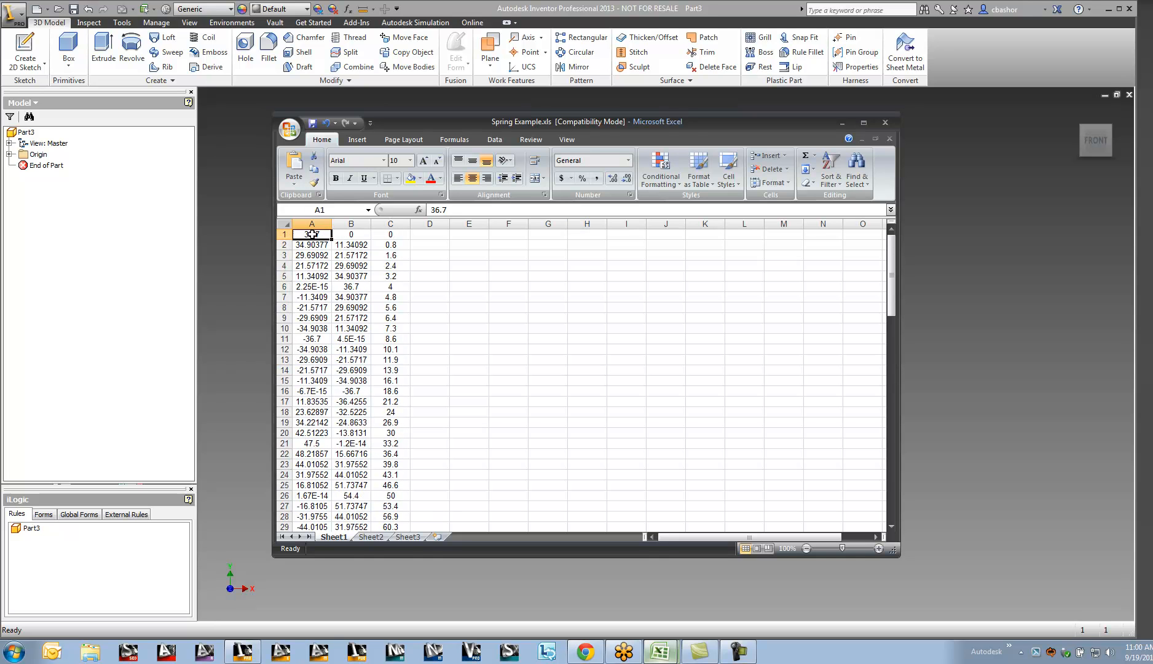
left_click(391, 234)
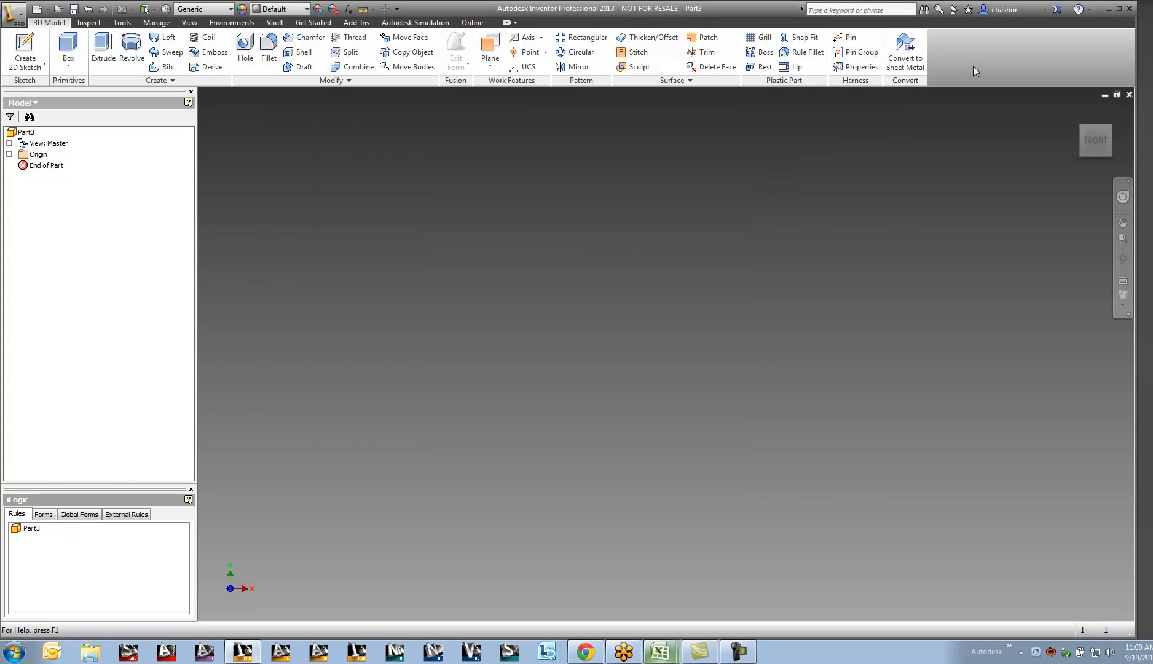
mouse_move(48, 96)
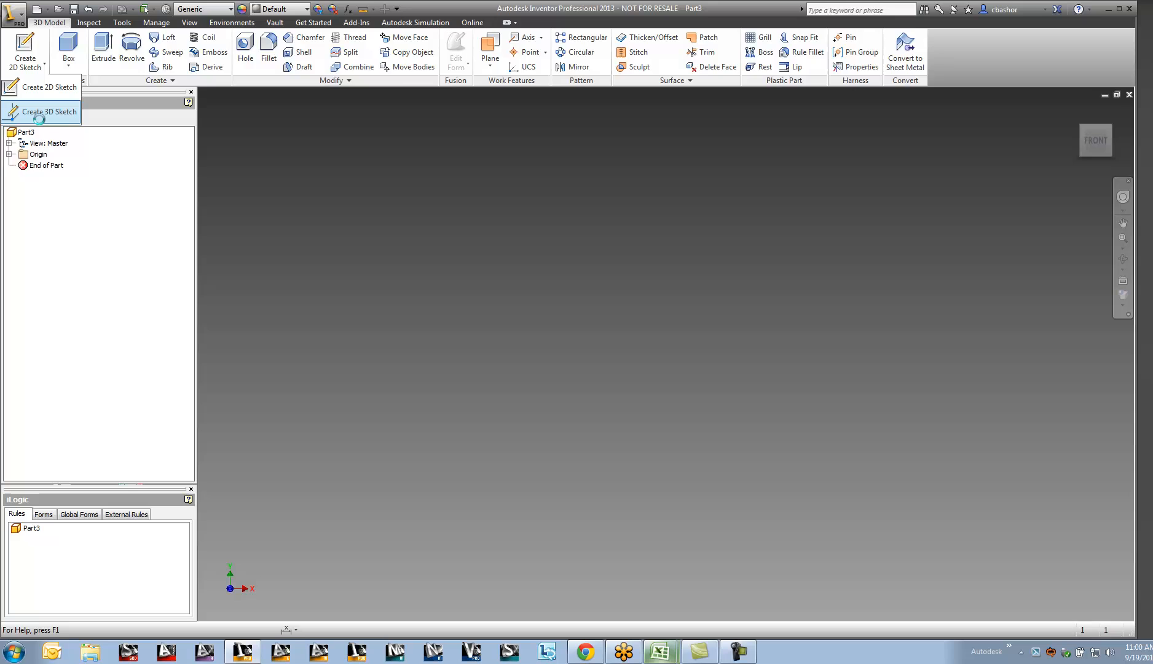
Start a 3D sketch and import Spring Example.xls from Training Material as a spline
left_click(51, 112)
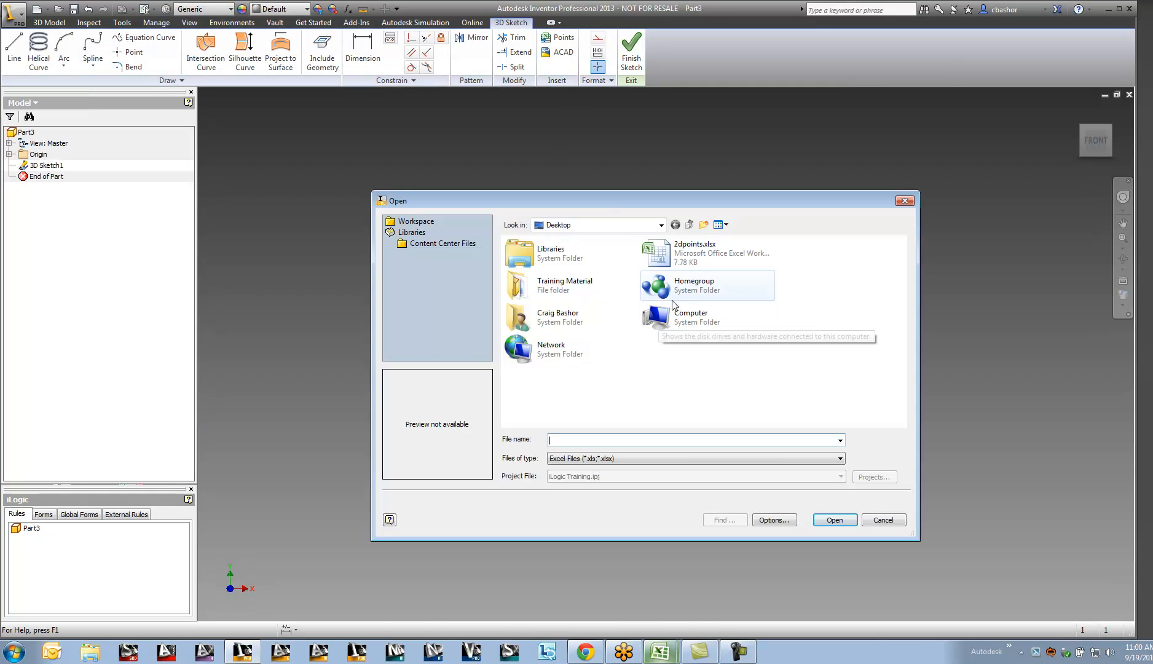
mouse_move(607, 228)
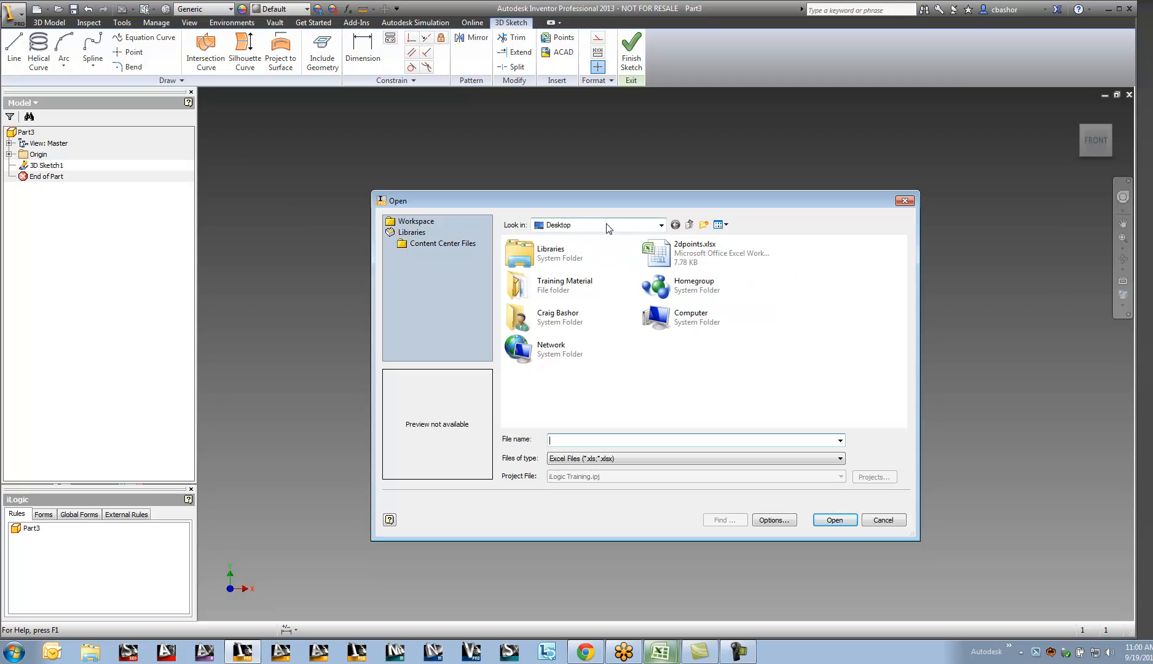
double_click(565, 285)
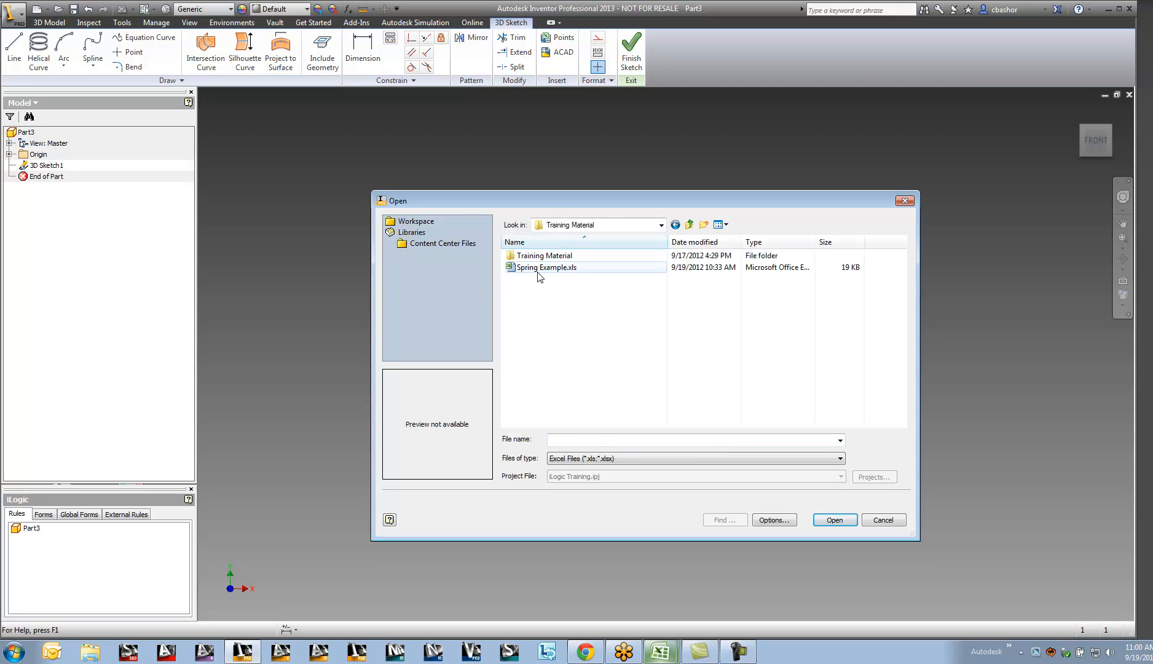
left_click(545, 267)
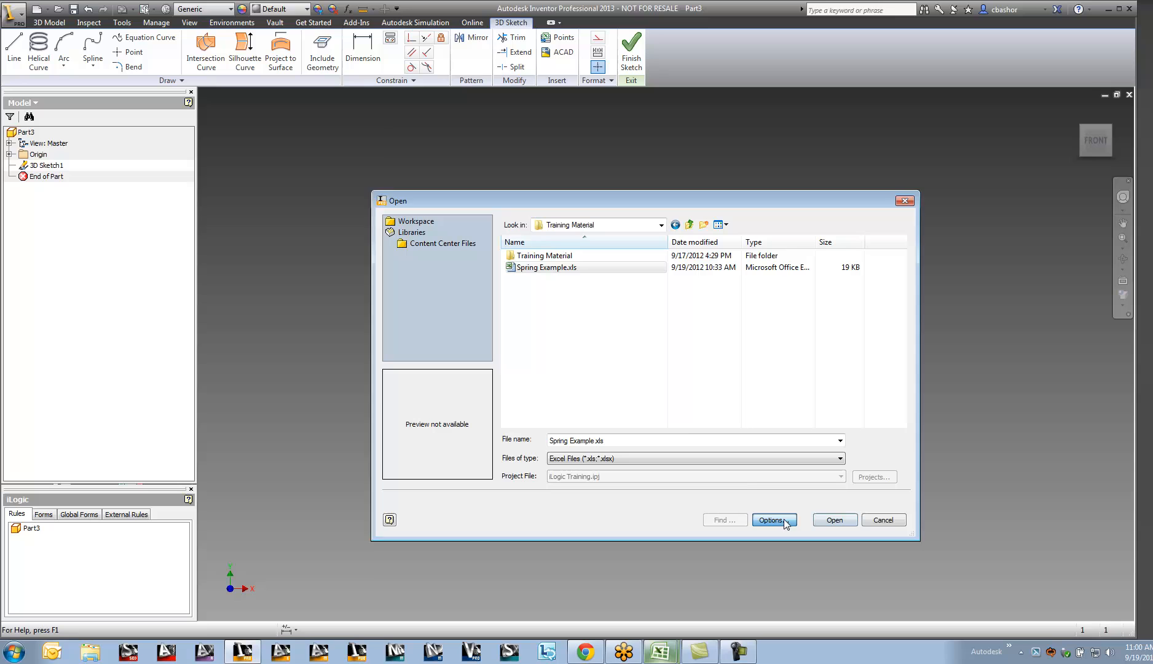
left_click(773, 520)
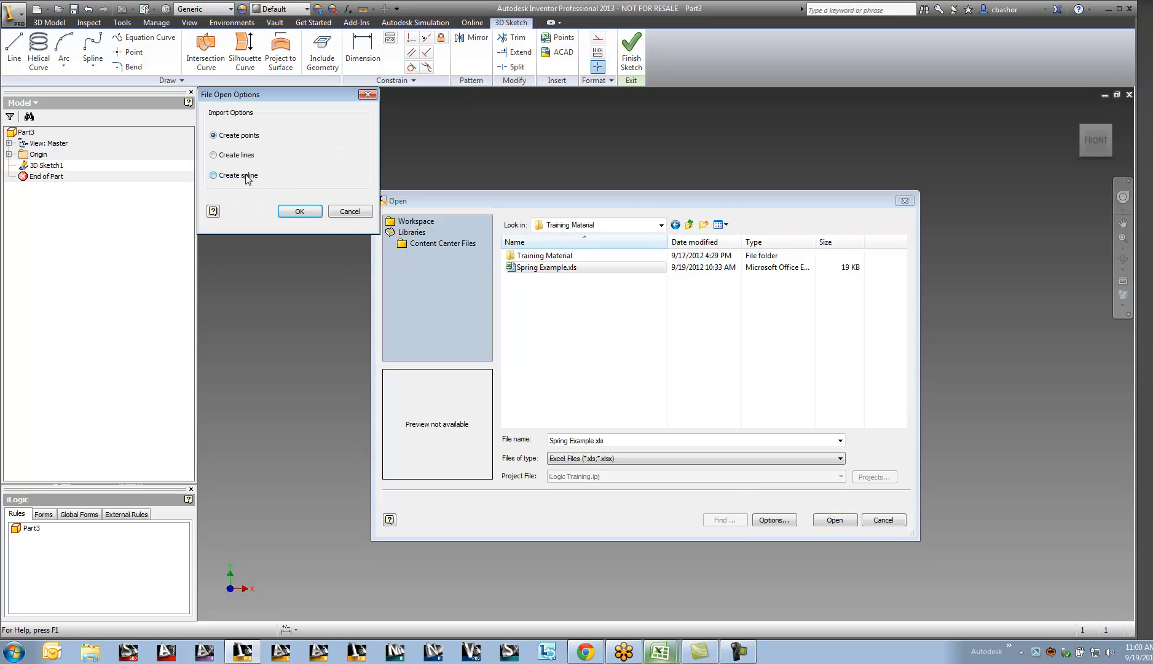
left_click(214, 175)
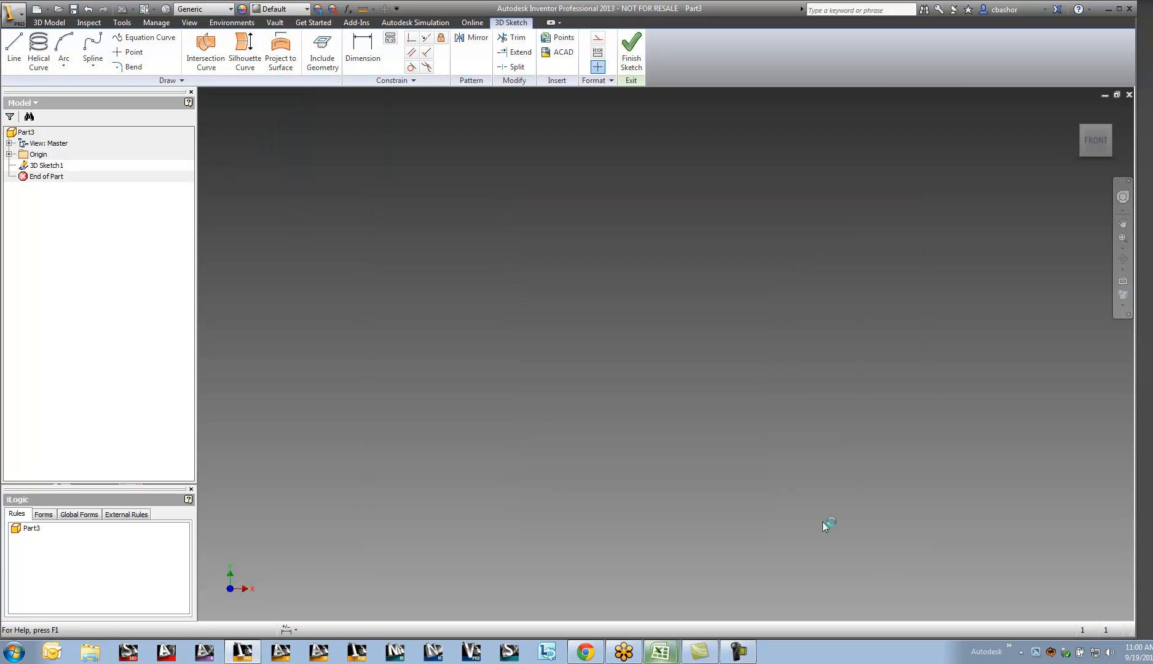
mouse_move(770, 483)
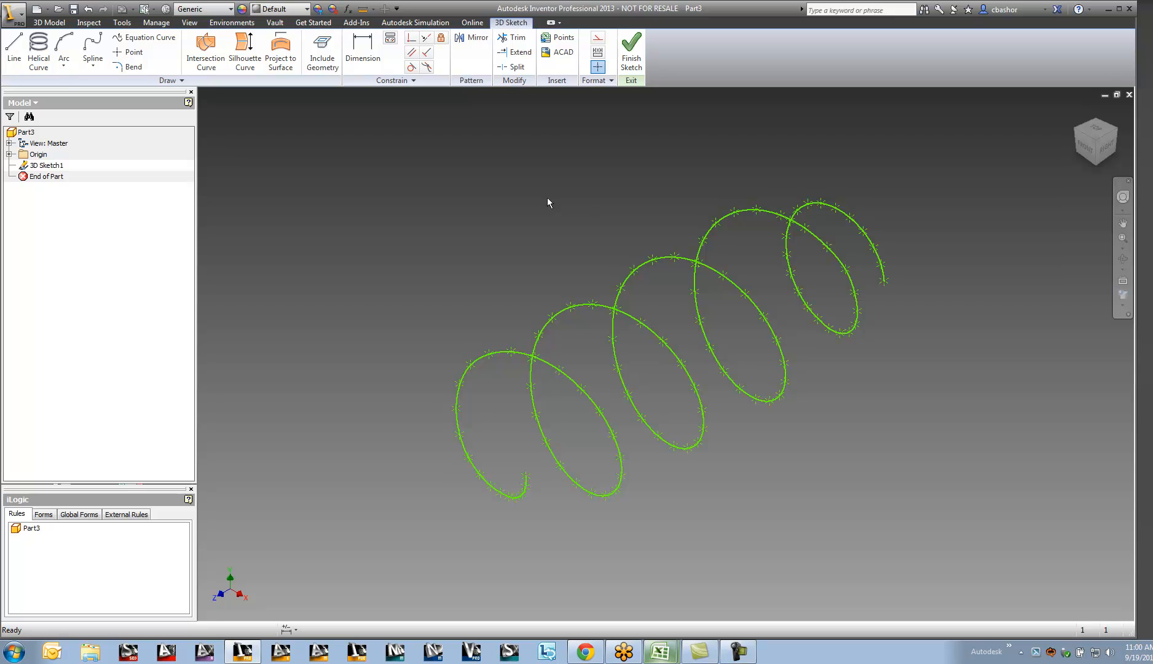
Finish 3D Sketch1 containing the imported helical spline
left_click(49, 22)
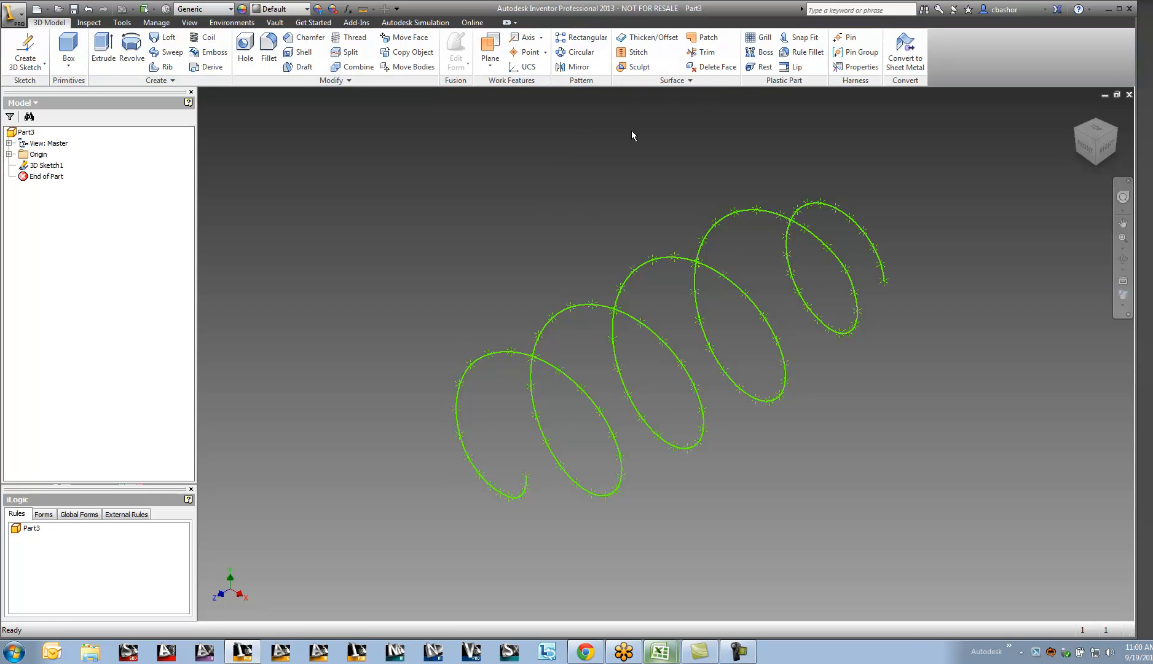
Place Work Plane1 normal to the spline at its end, and sketch on it
left_click(489, 53)
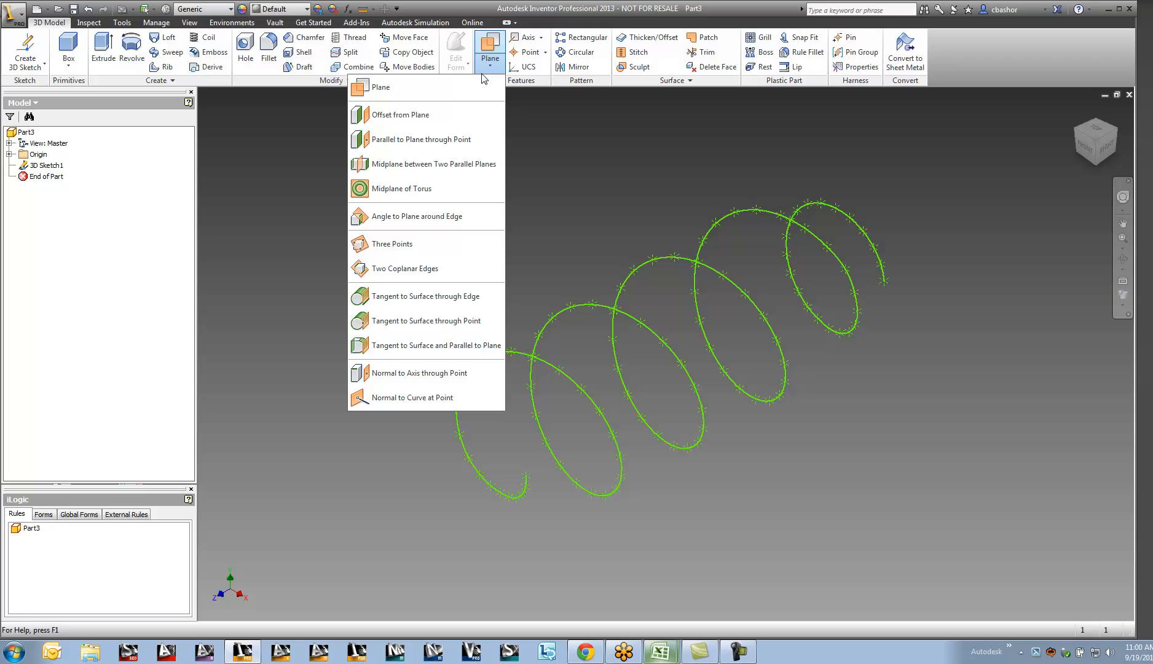
mouse_move(426, 397)
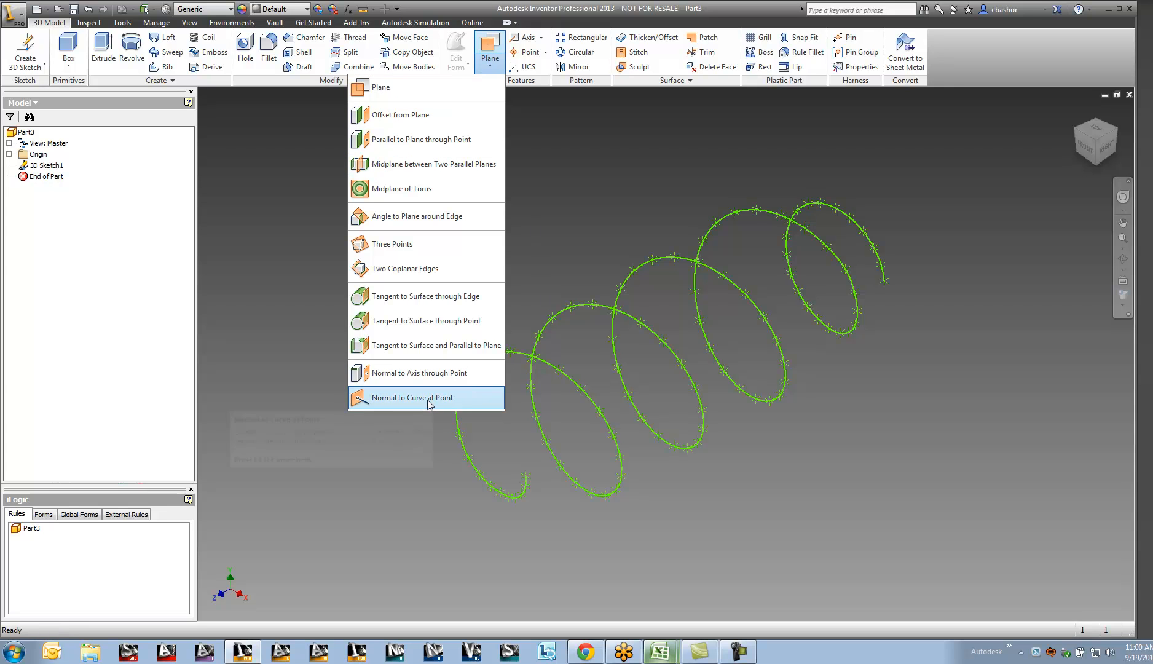
left_click(413, 397)
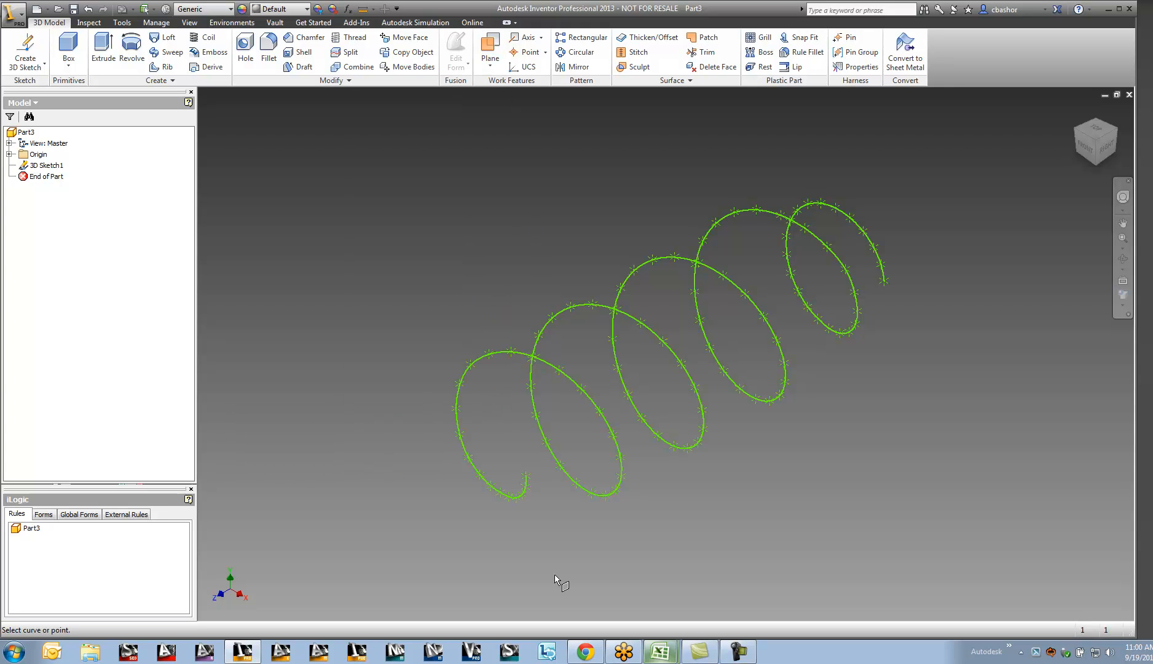
scroll("up", 3)
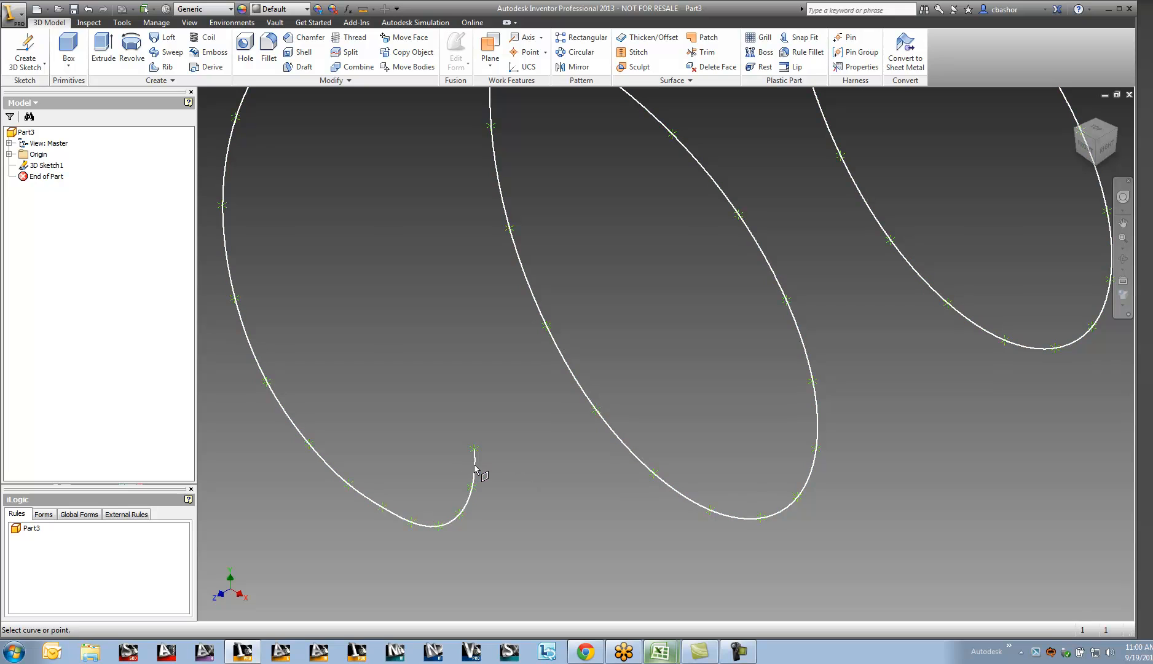
left_click(473, 449)
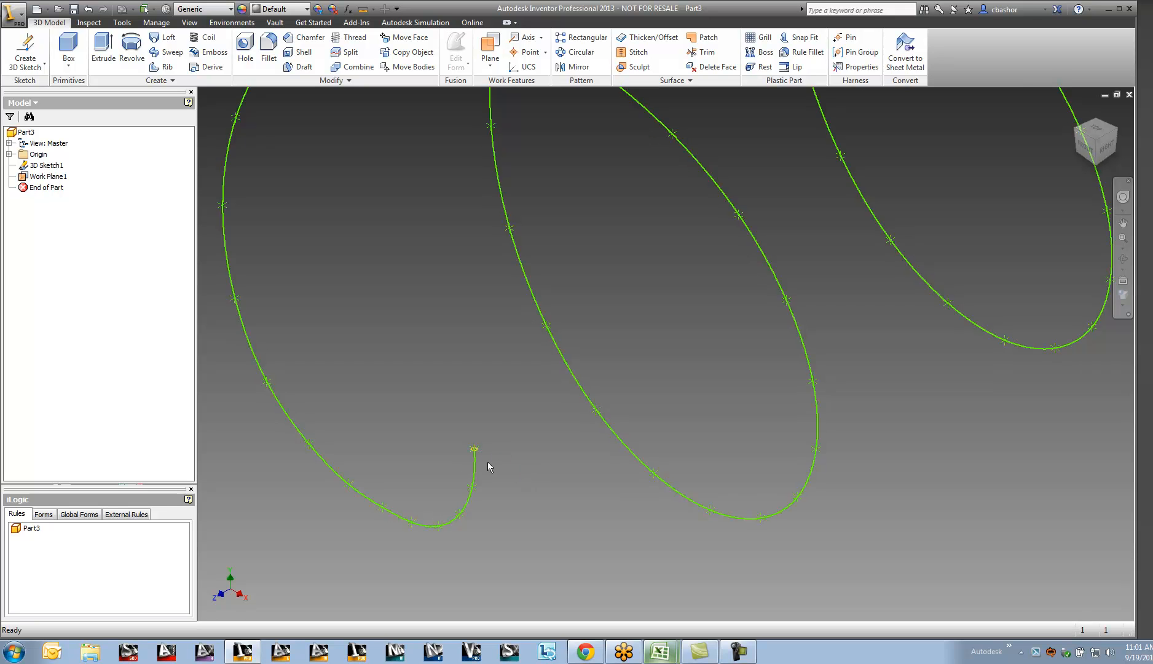
right_click(470, 405)
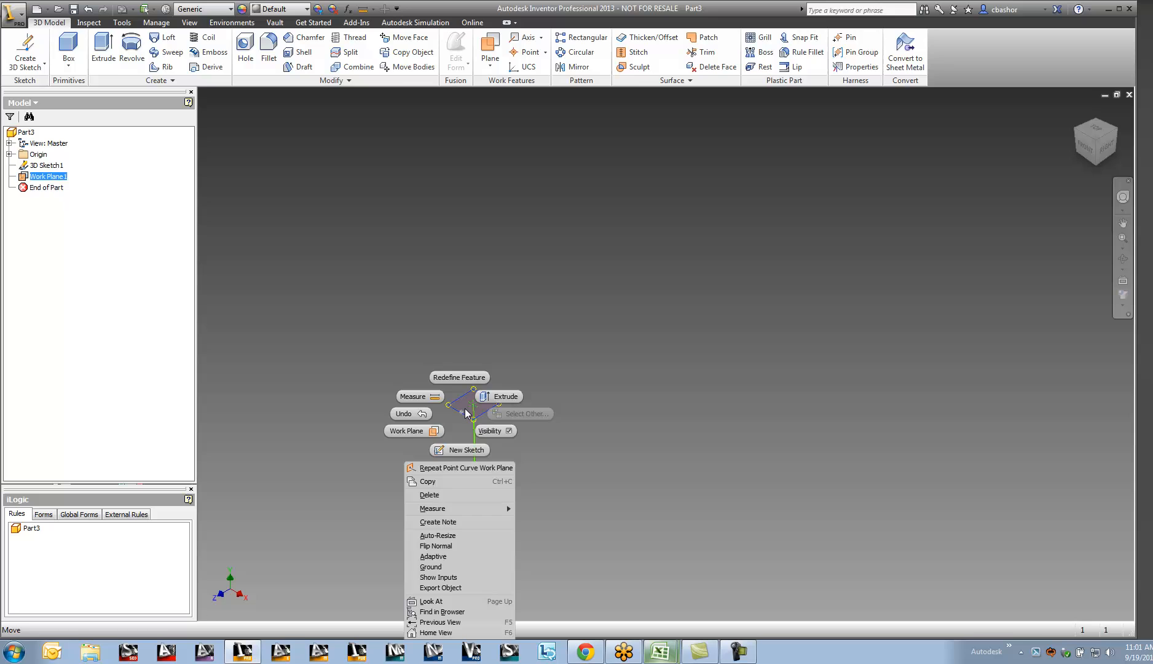
left_click(464, 449)
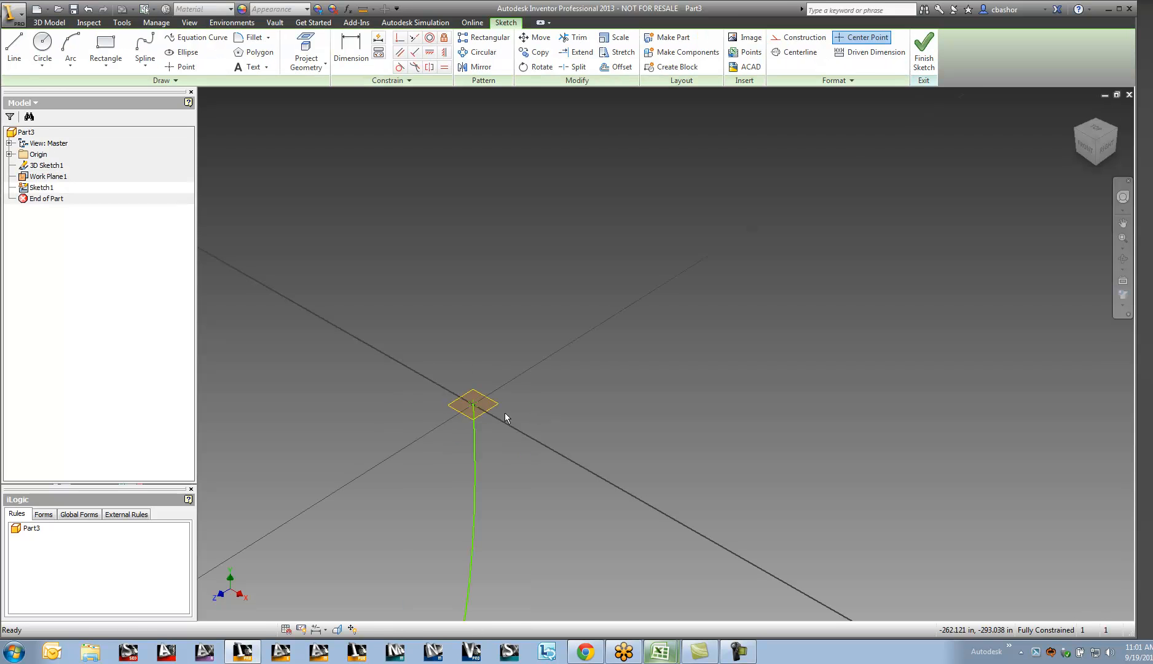
Project the spline end point, draw a circle centred on it, and finish the sketch
left_click(306, 53)
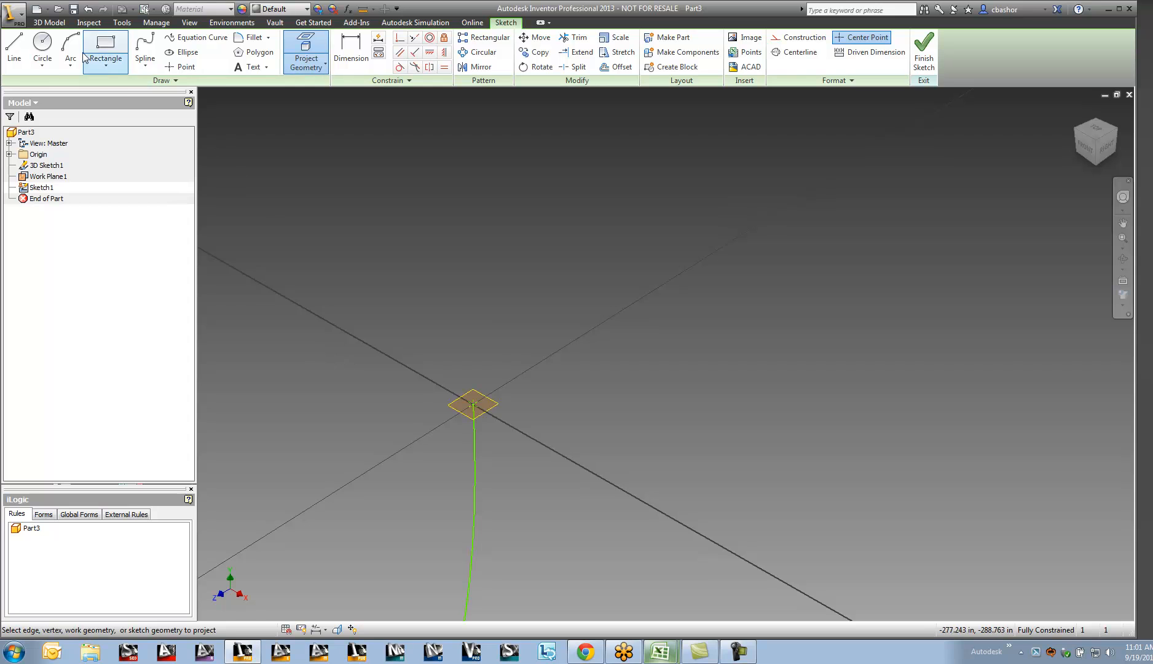
left_click(42, 49)
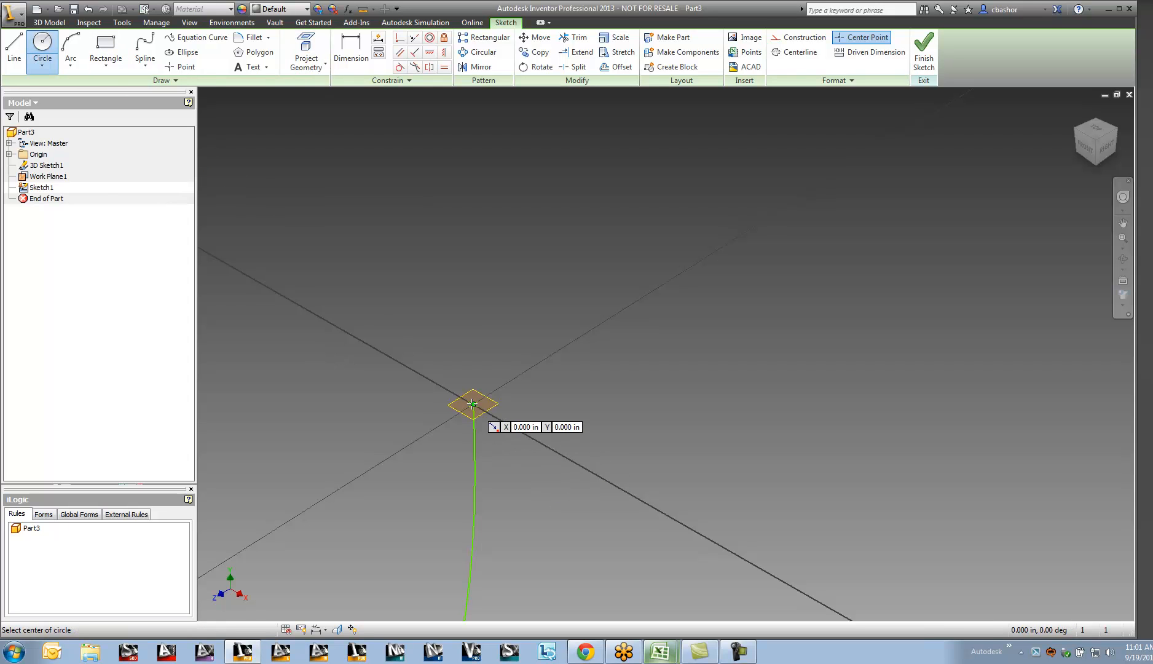
left_click(473, 404)
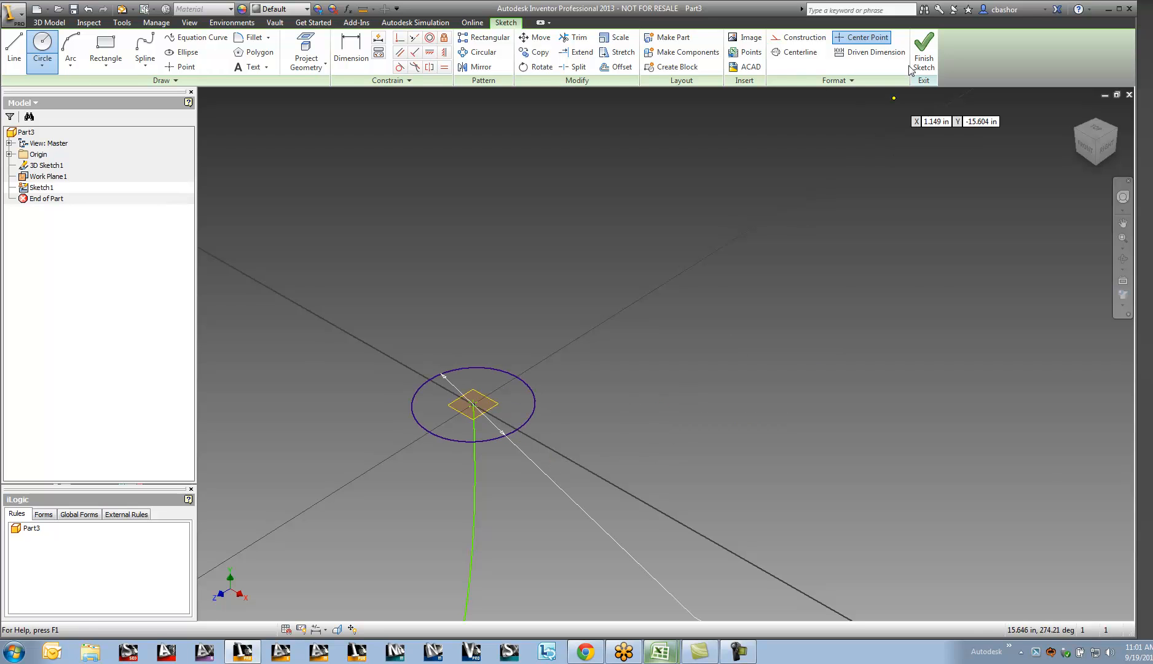
left_click(923, 48)
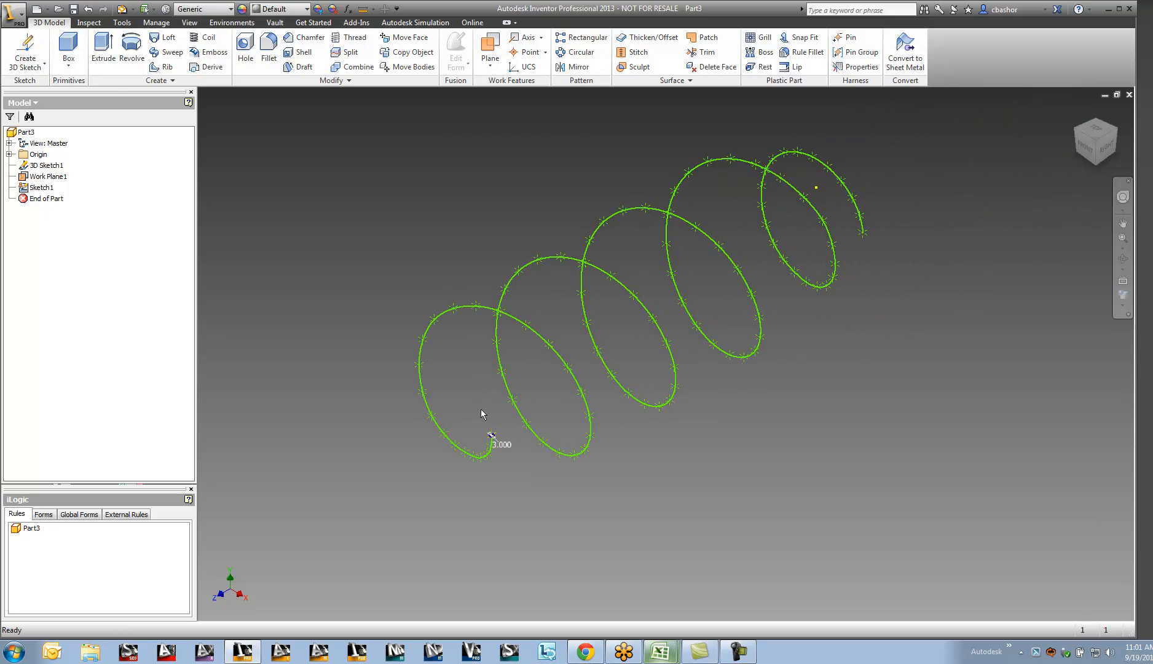
mouse_move(67, 51)
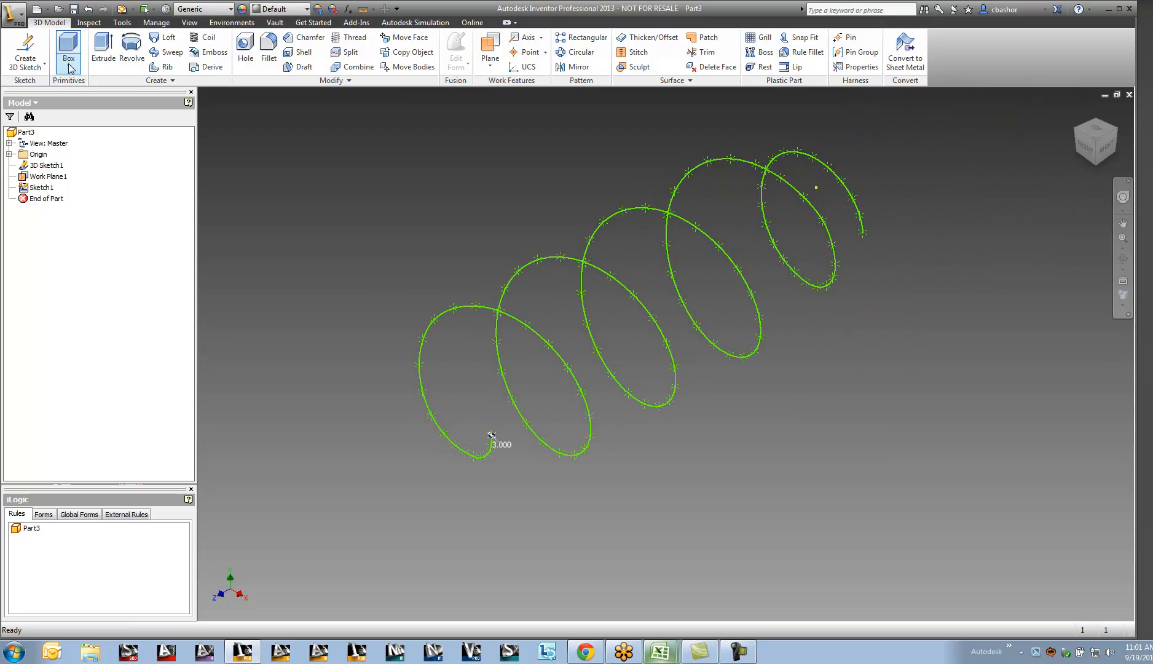
Sweep the circle profile along the helical spline path to create Sweep1
left_click(170, 52)
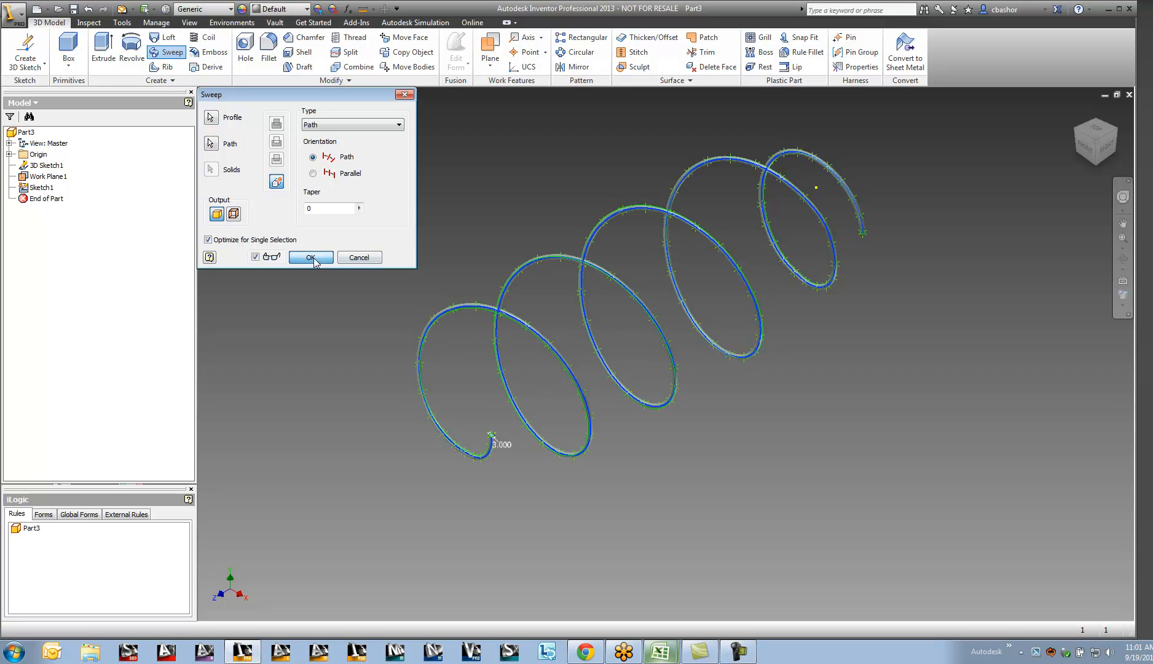
left_click(310, 259)
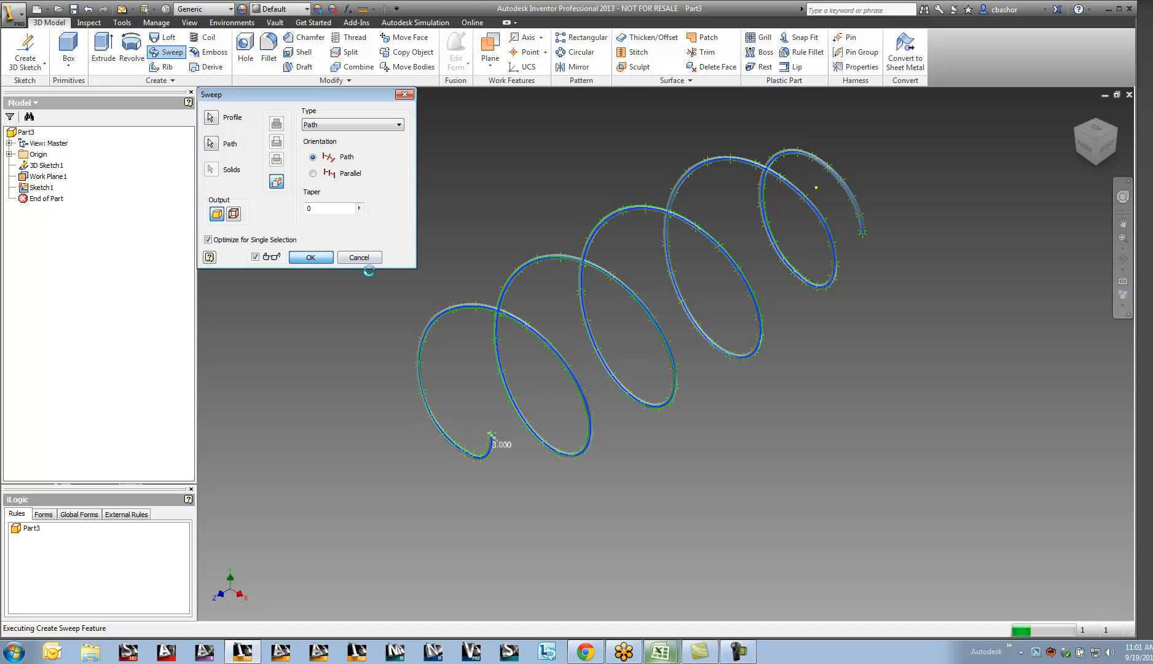
left_click(310, 260)
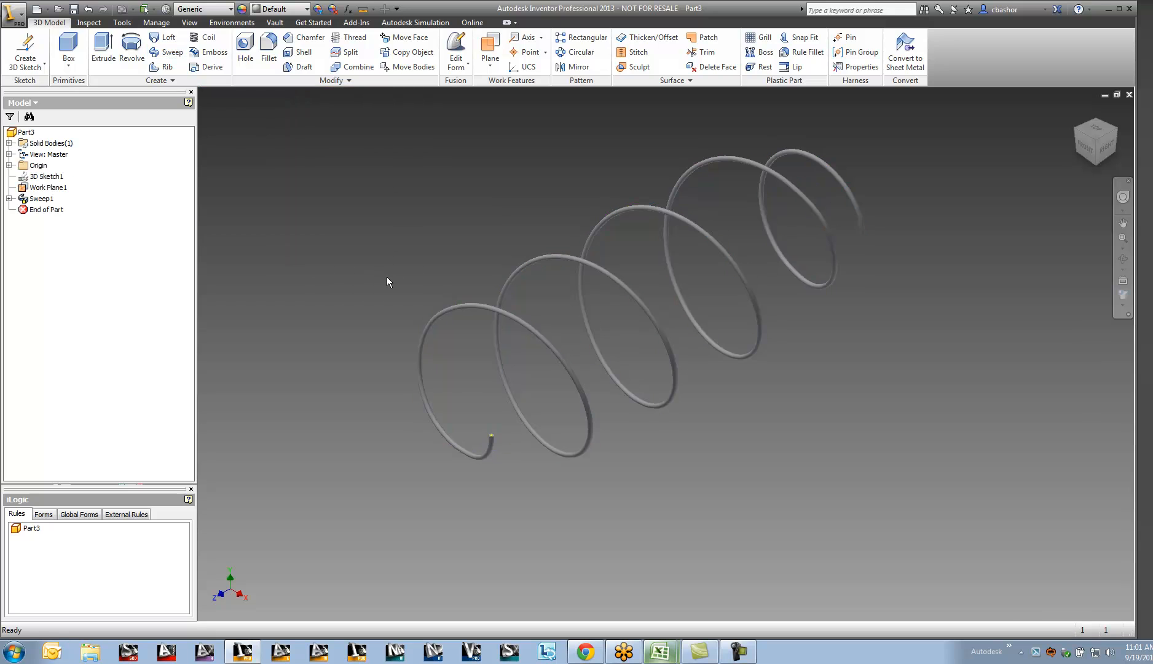